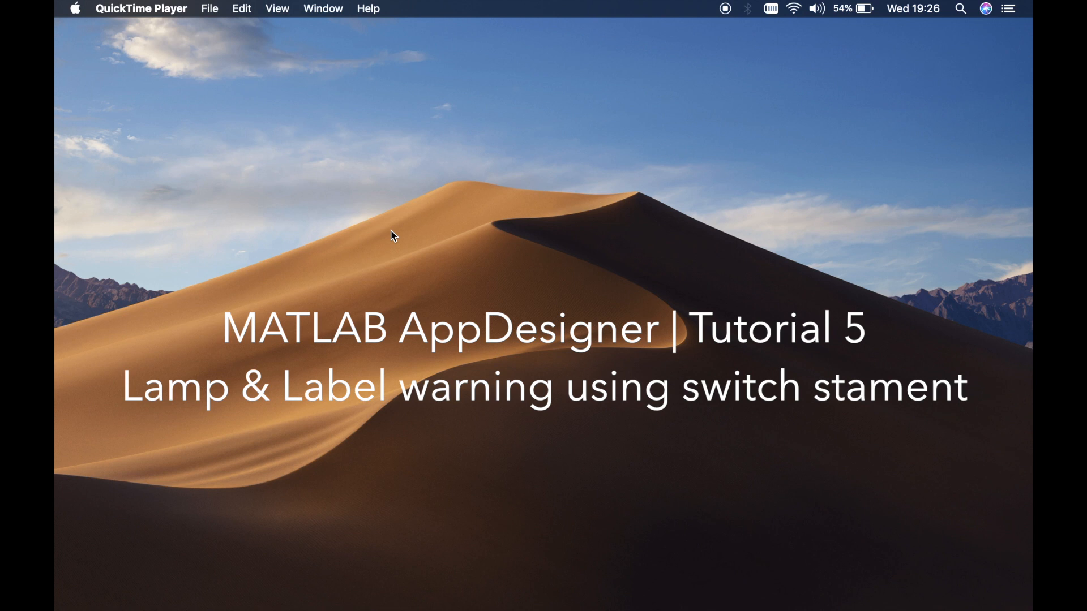
mouse_move(63, 333)
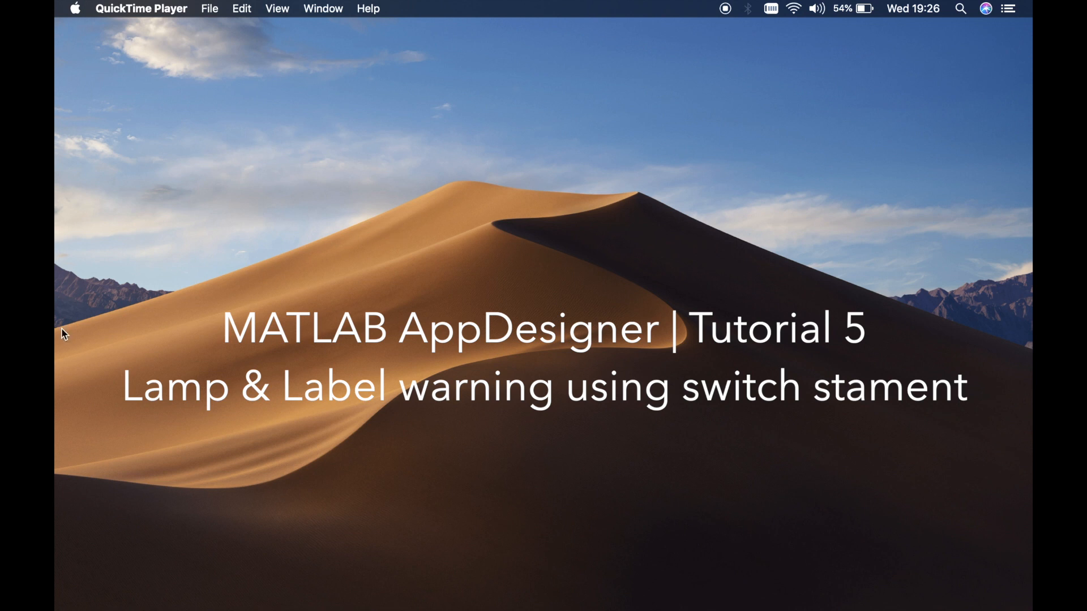
mouse_move(87, 430)
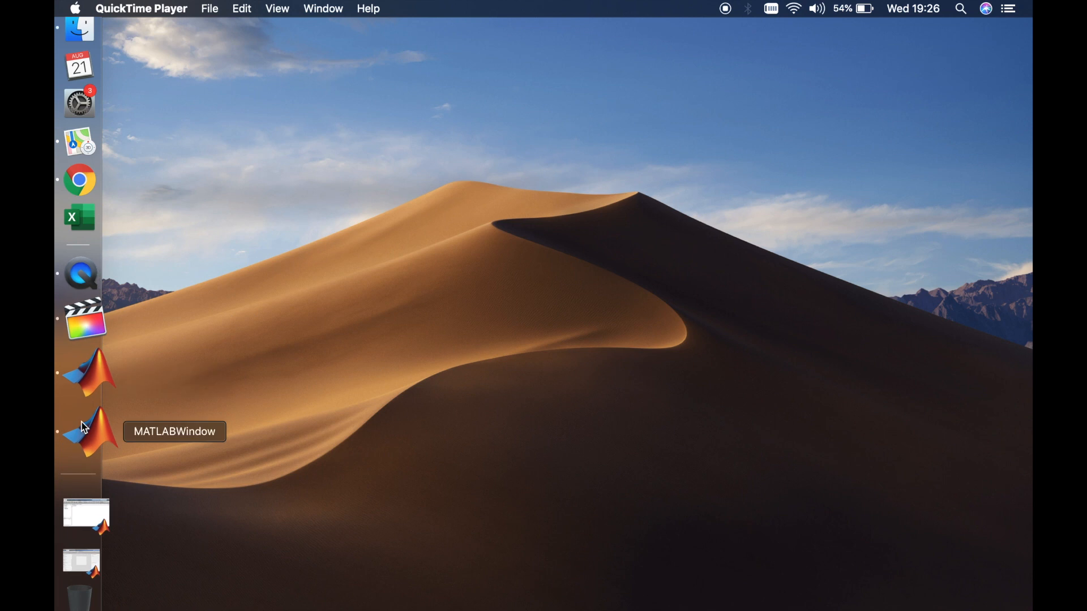
Add a numeric Edit Field, a Lamp with its caption deleted, and a standalone Label beside it
click(87, 430)
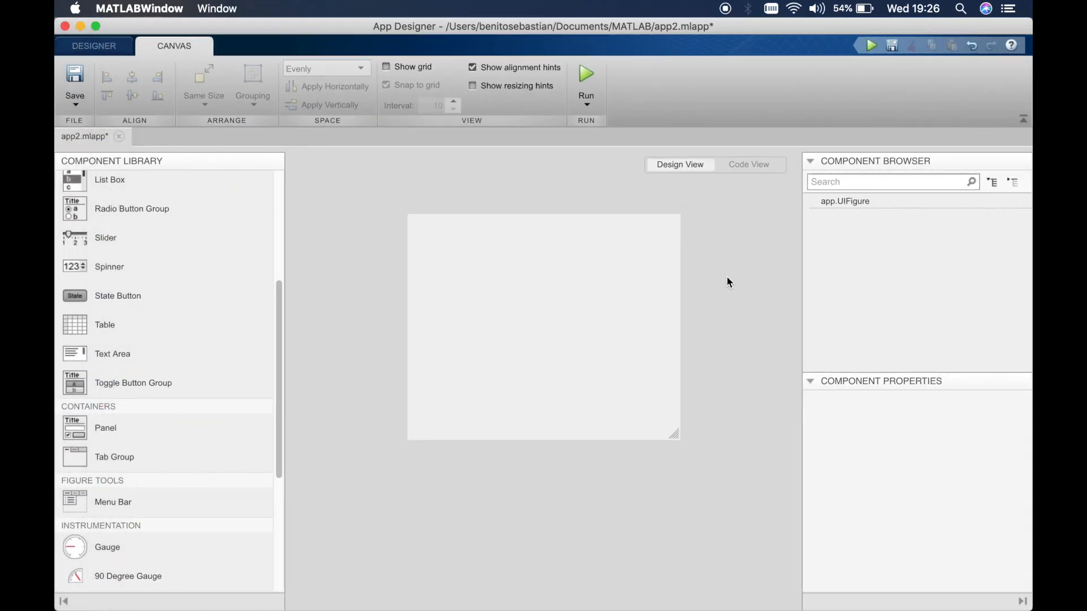
mouse_move(592, 204)
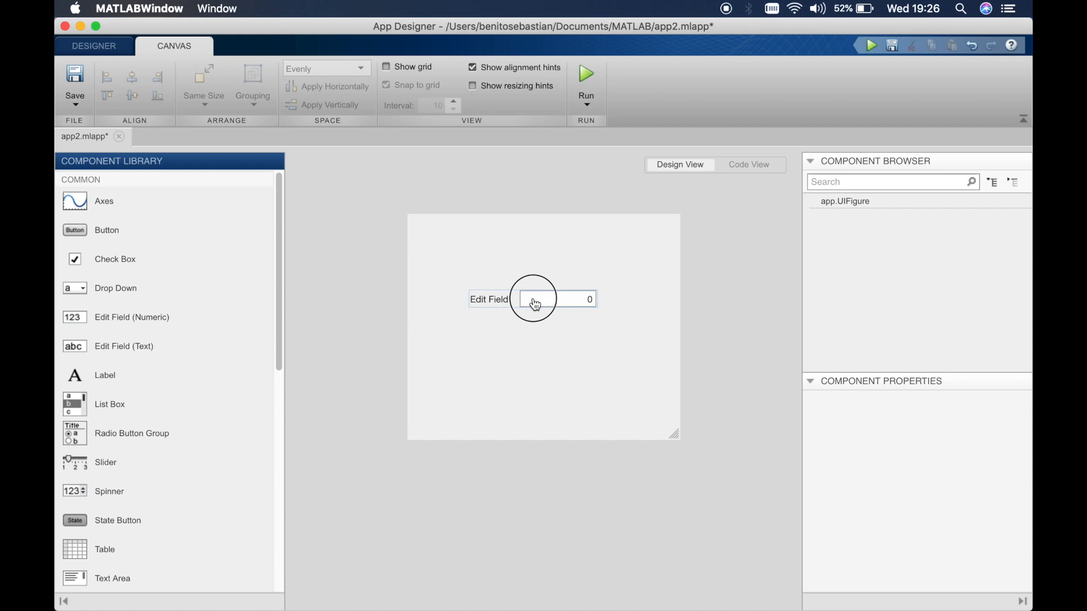
drag(533, 302, 540, 294)
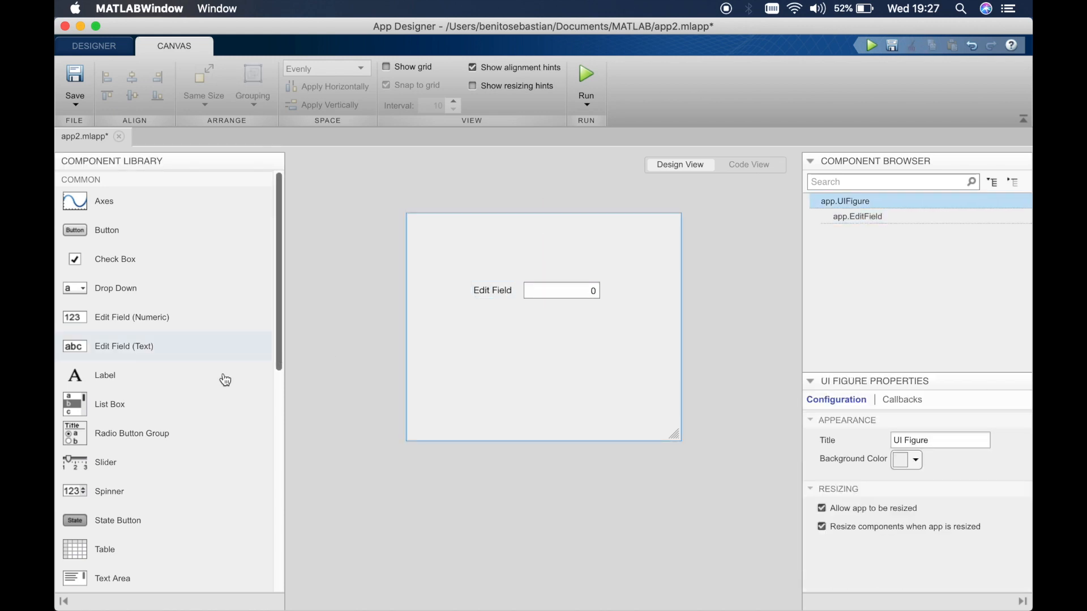
scroll(down, 3)
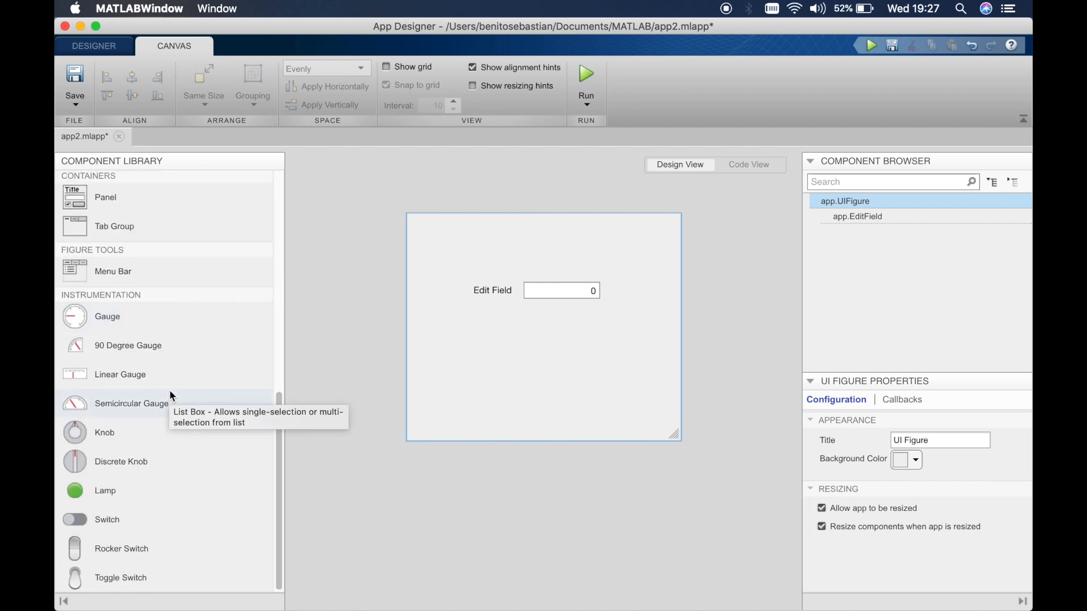
drag(104, 490, 570, 334)
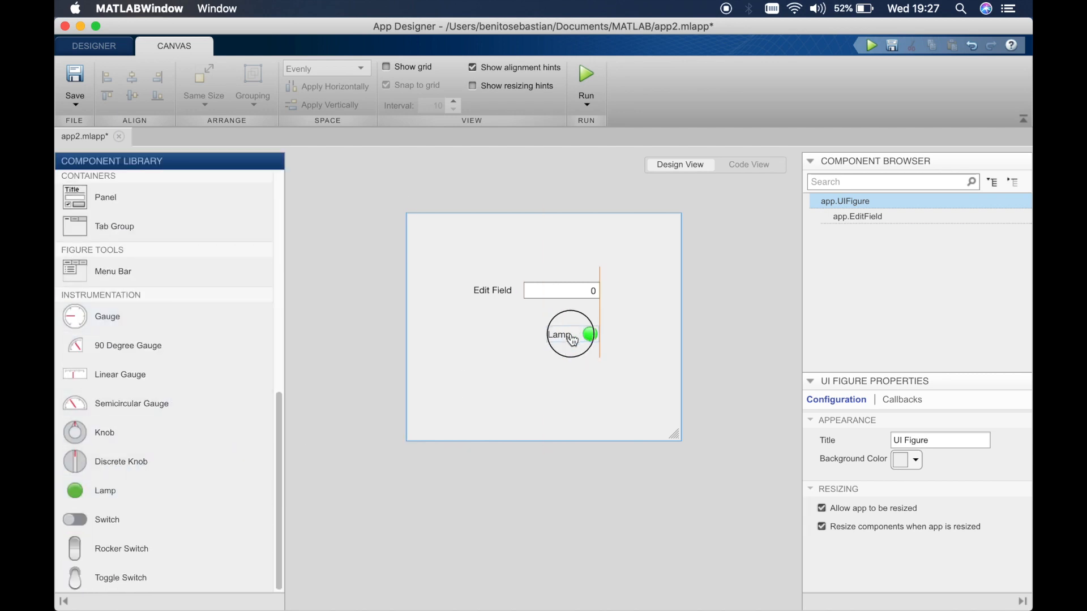
click(556, 334)
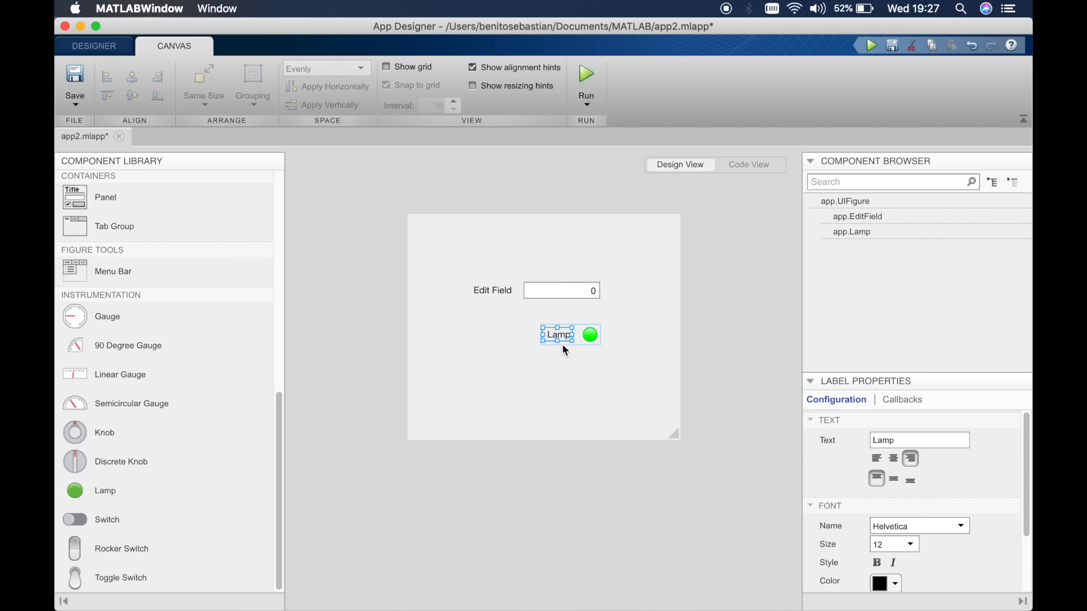
key(Delete)
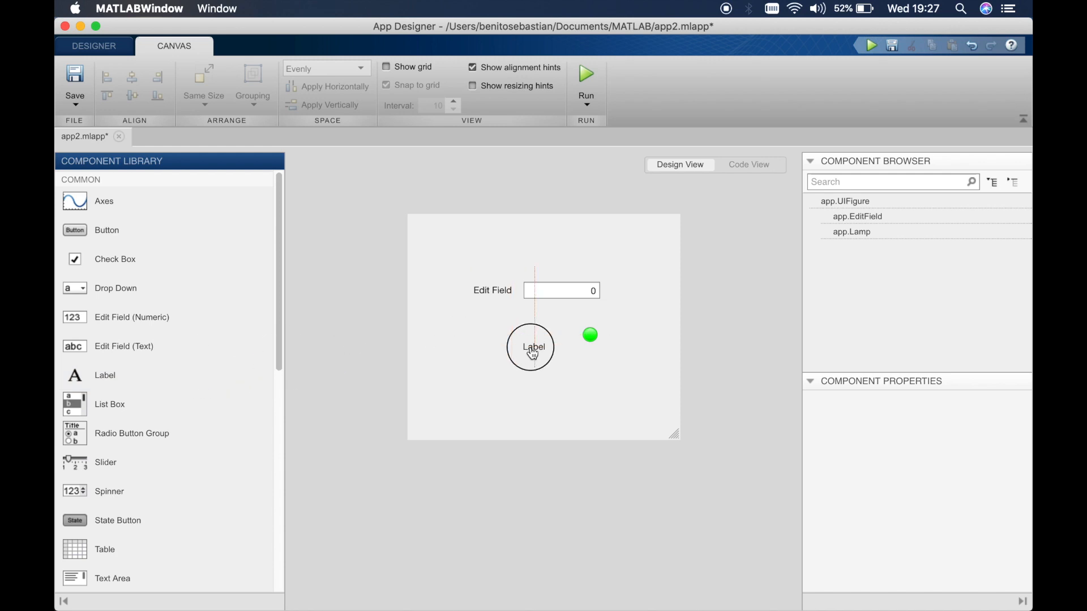
click(533, 346)
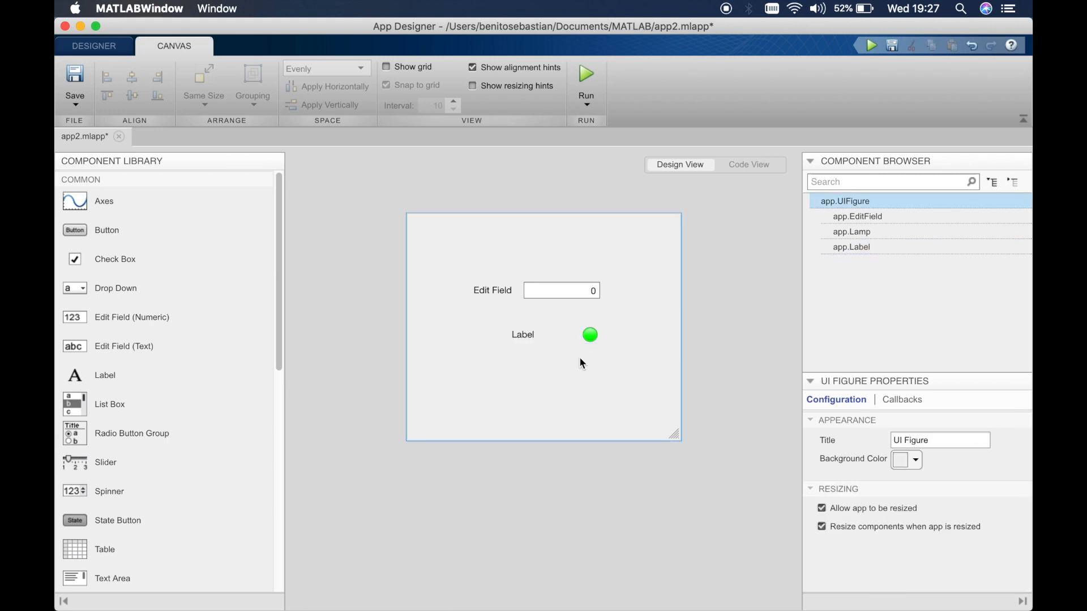
Change the edit field's caption from 'Edit Field' to 'Sensor Input'
click(492, 290)
text(Sensor Input)
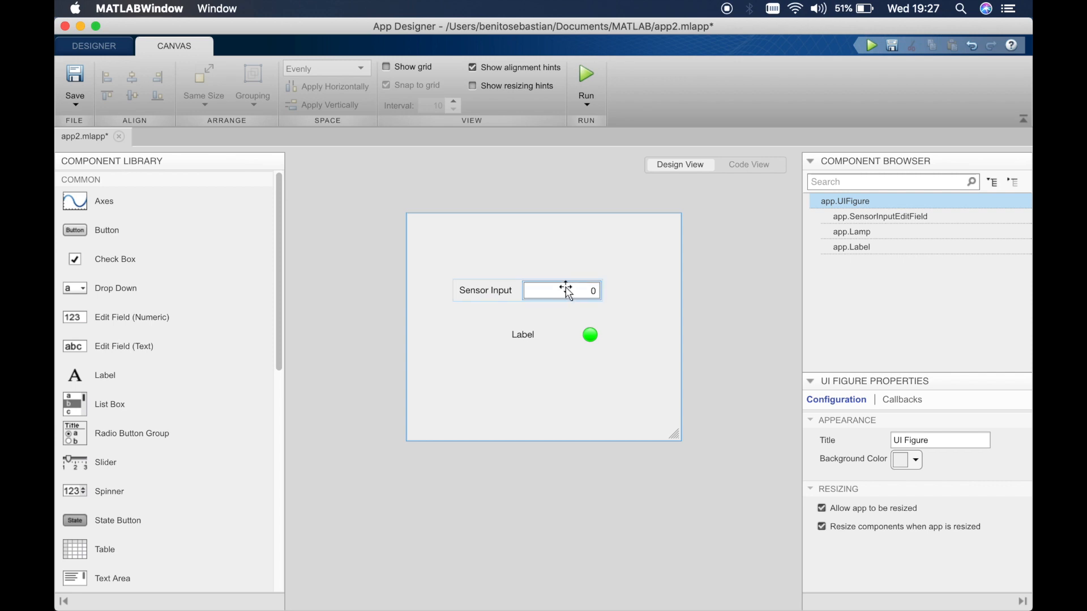
mouse_move(558, 290)
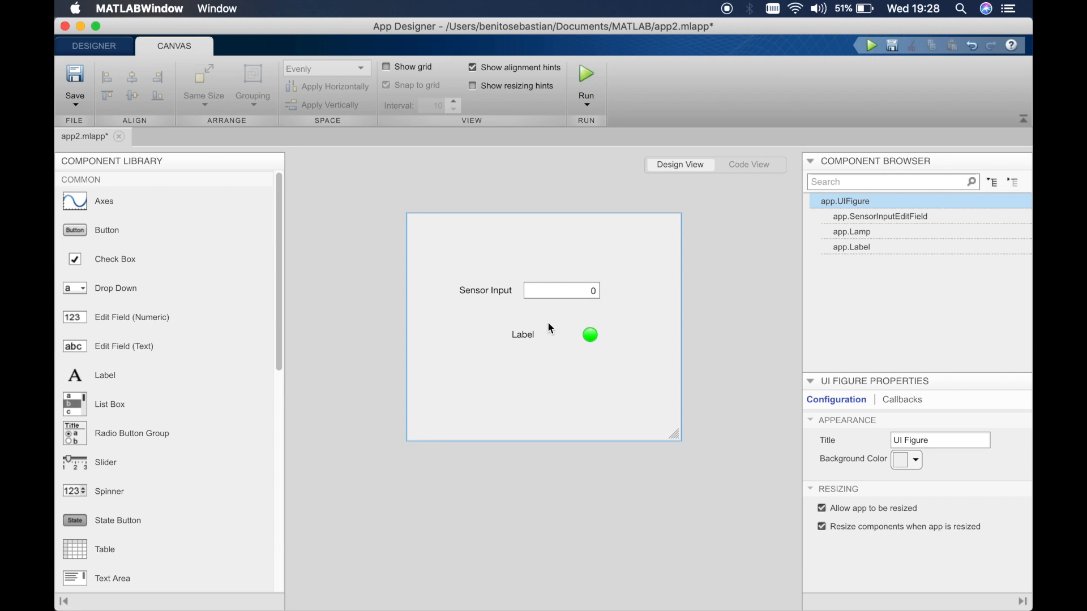
click(589, 335)
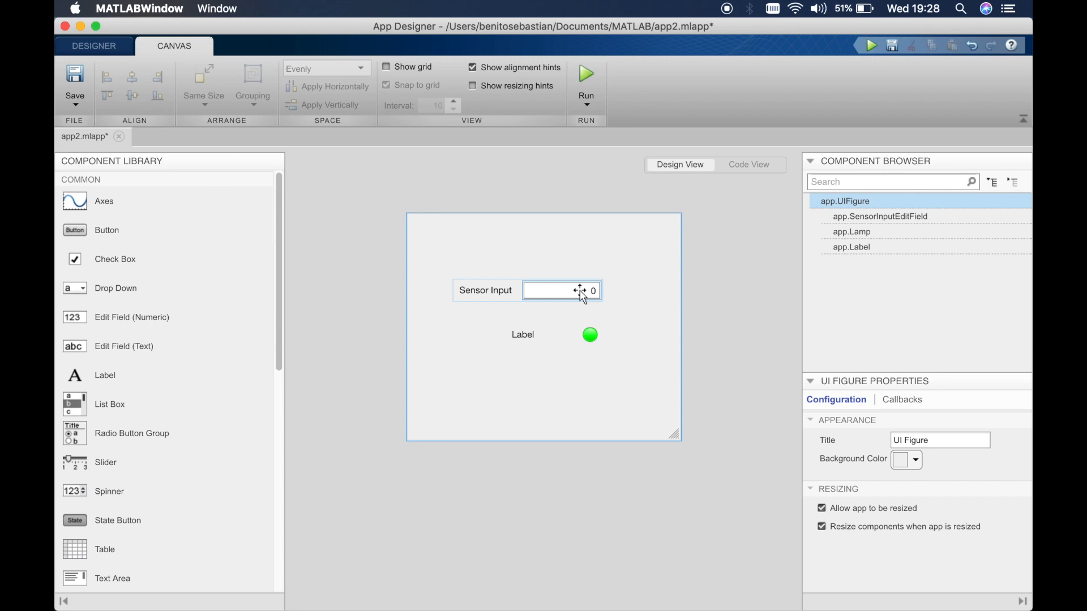
Clear the label's Text and add a ValueChangedFcn callback for SensorInputEditField
right_click(561, 289)
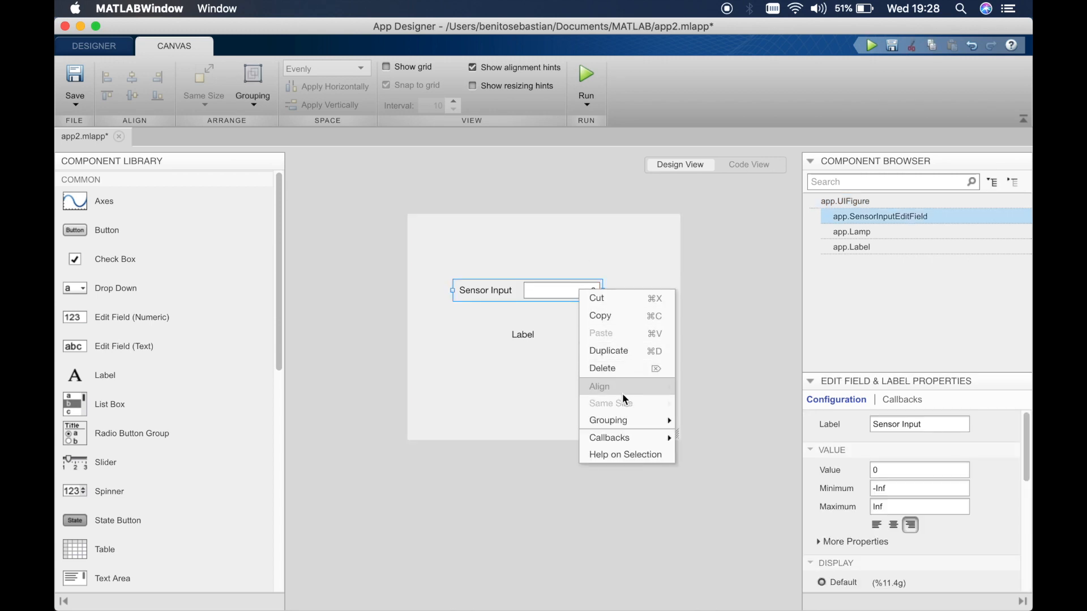
mouse_move(609, 437)
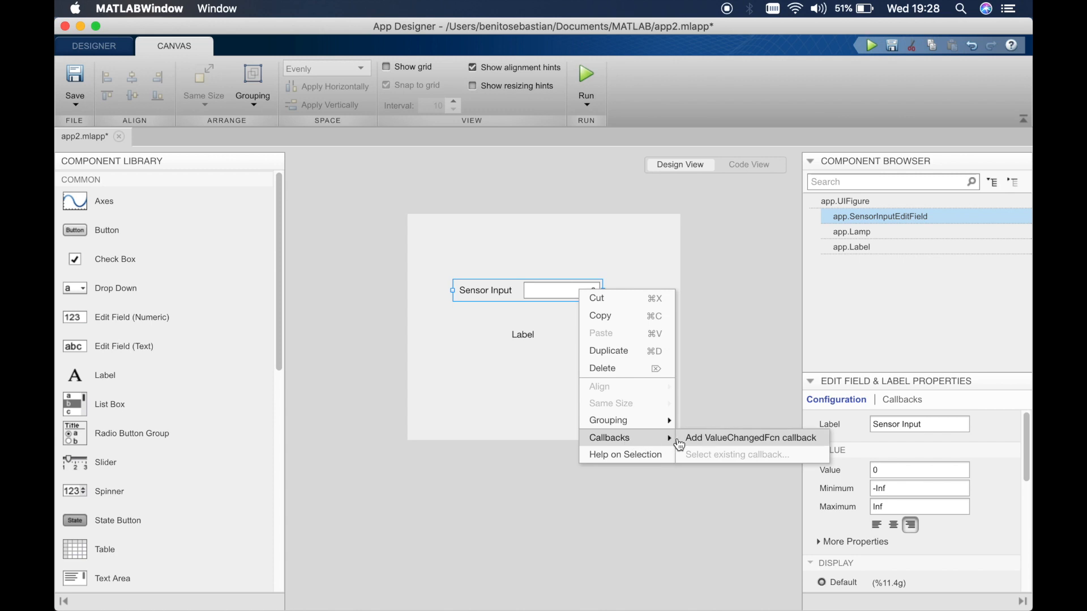
mouse_move(682, 443)
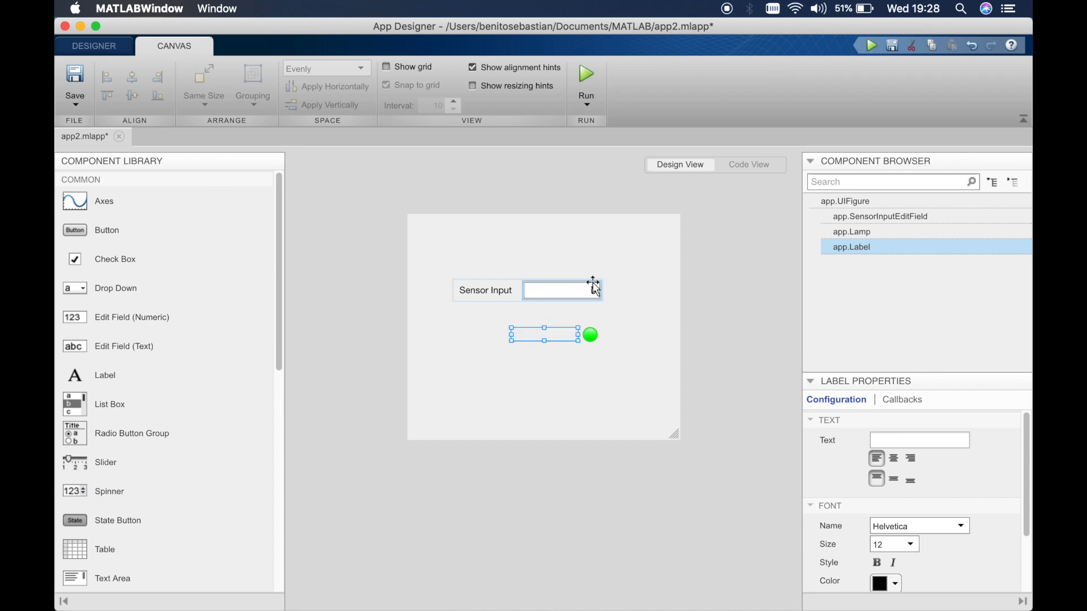
right_click(561, 290)
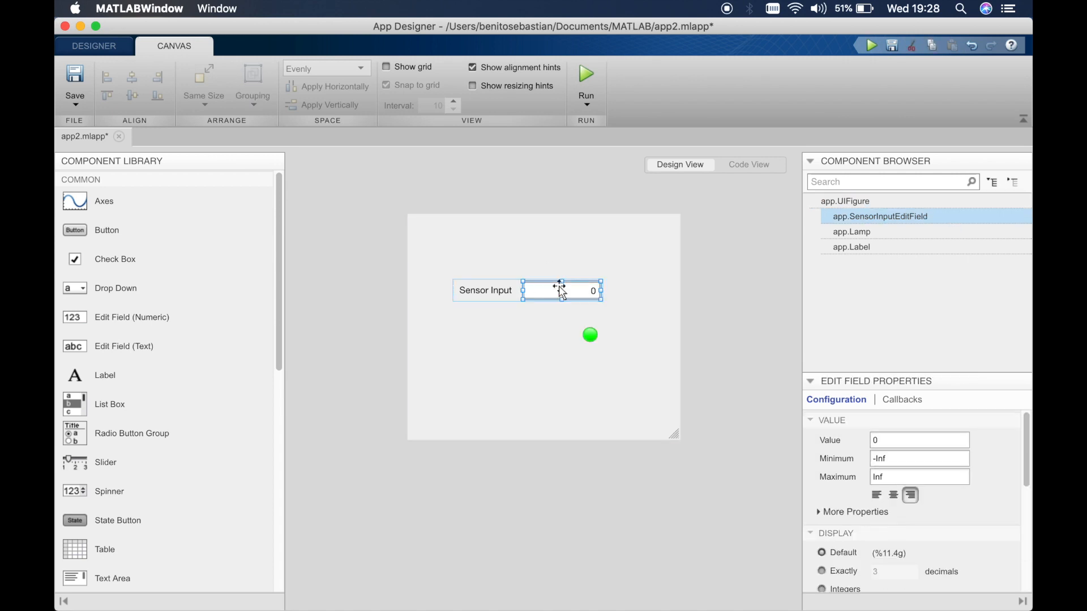
right_click(561, 289)
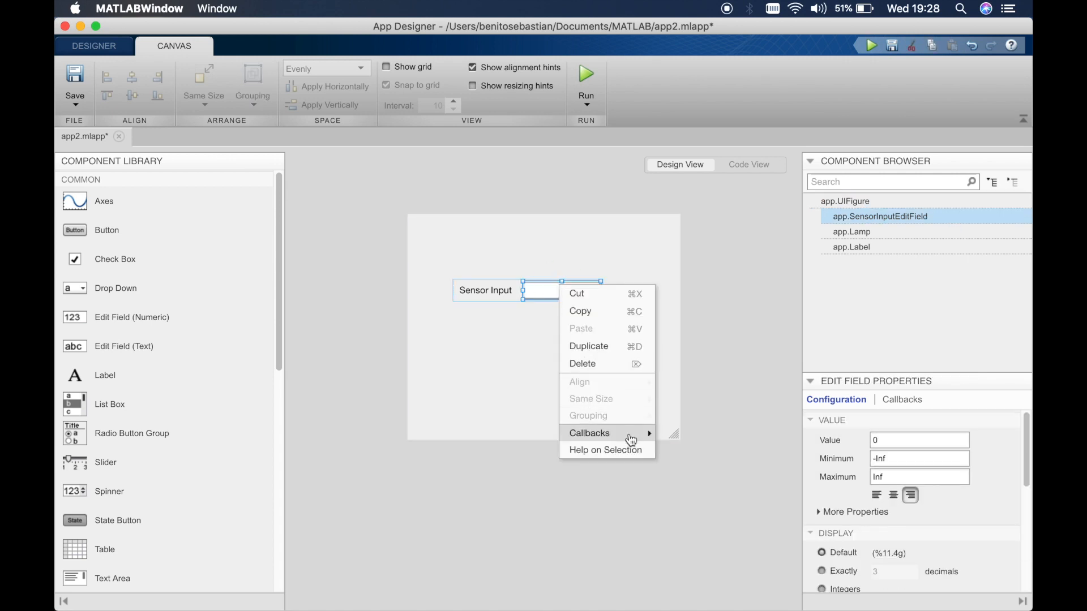
mouse_move(590, 432)
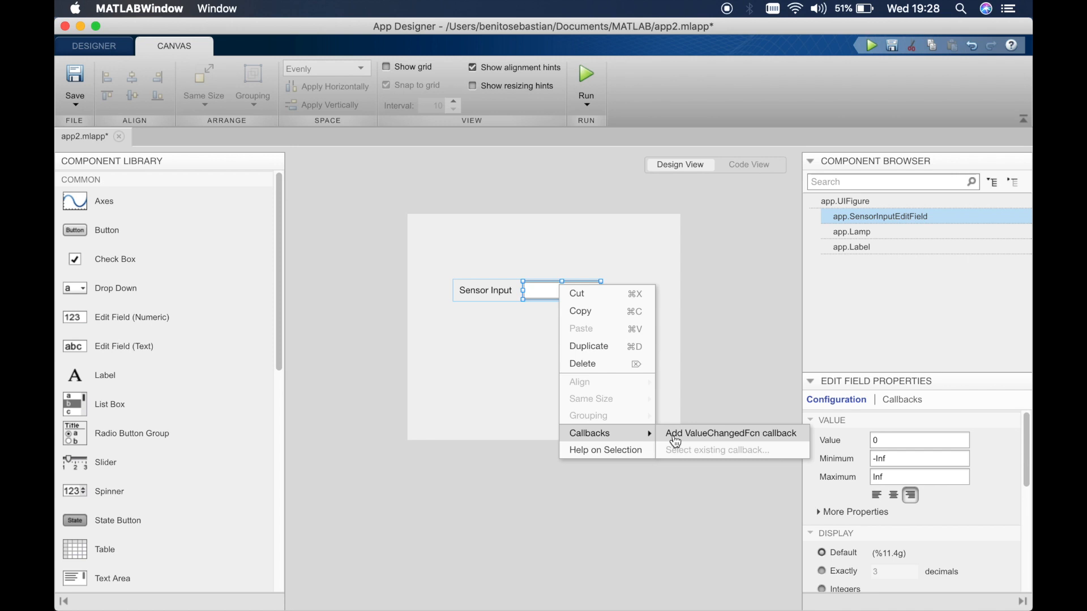
click(730, 433)
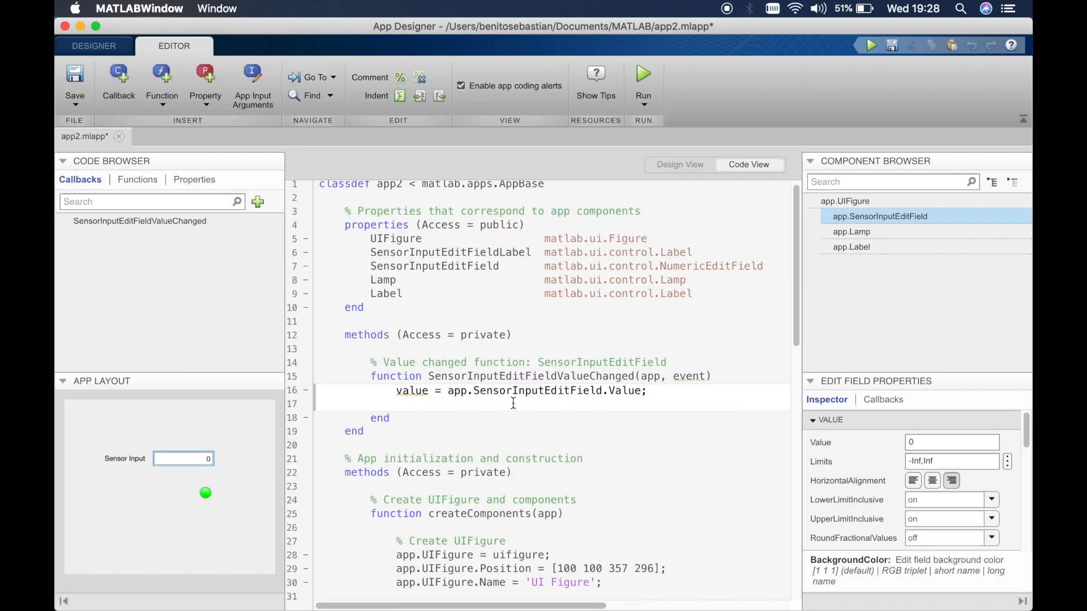
mouse_move(454, 398)
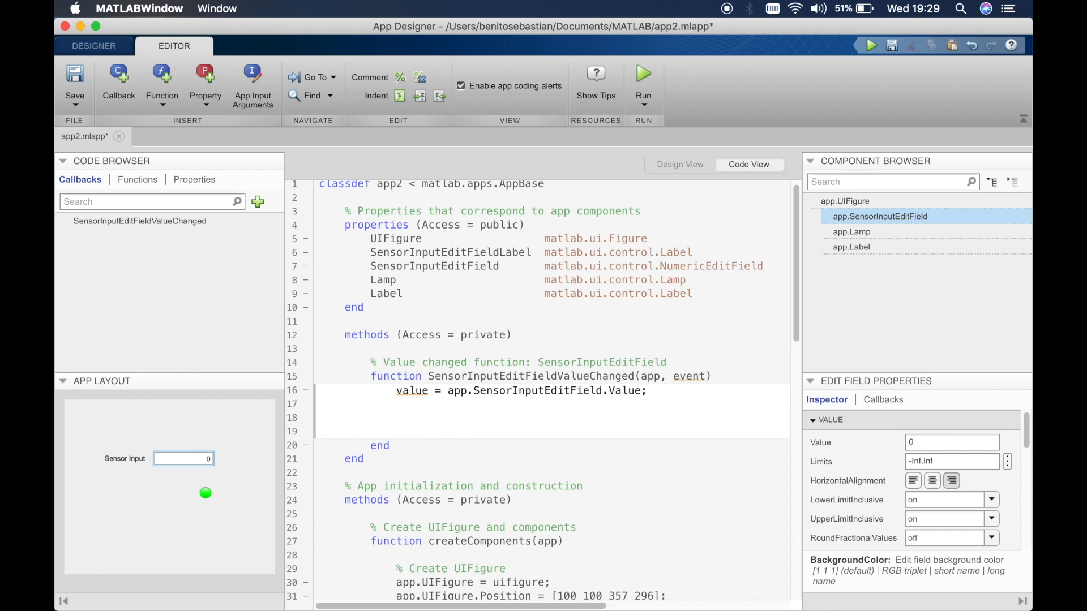
Add blank lines below 'value = app.SensorInputEditField.Value;' in the callback
click(396, 417)
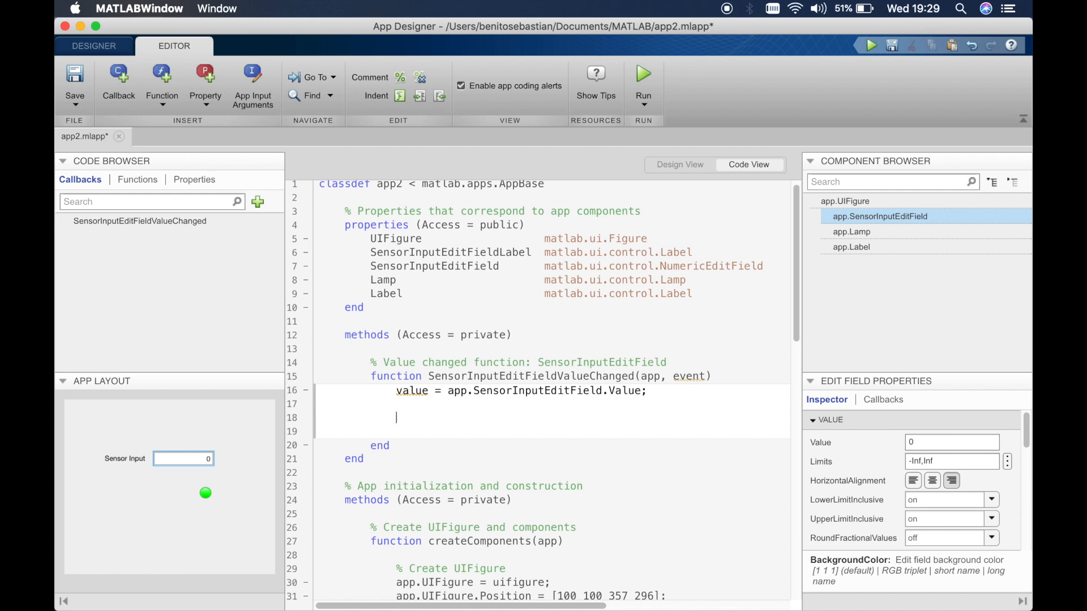
Type 'switch value' and 'case', with comments '% 0 Not active', '% 1 Active', '% 2 Error!'
text(switch val)
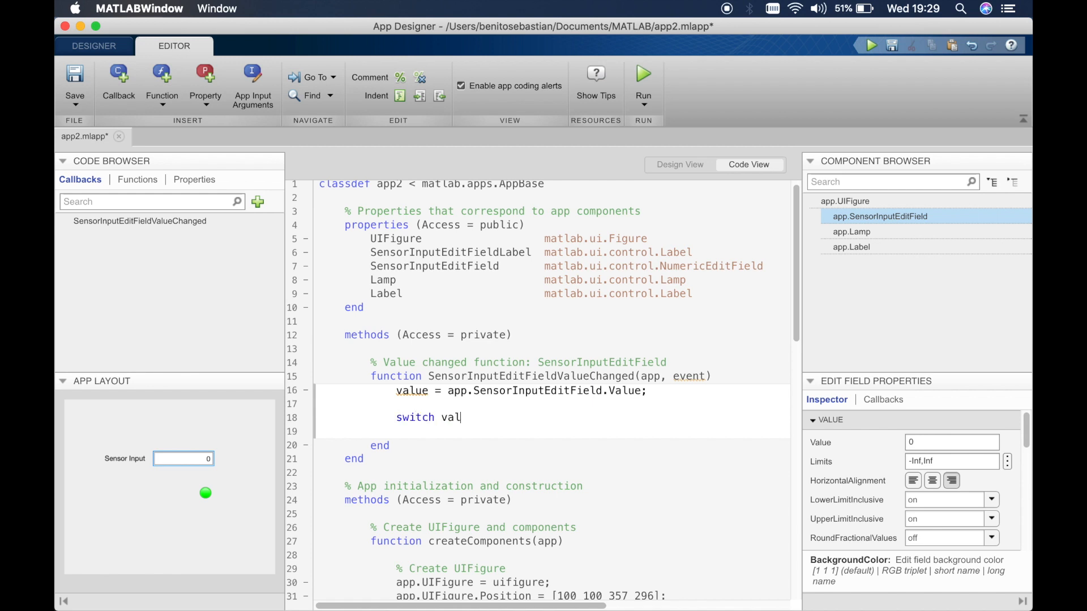
text(ue)
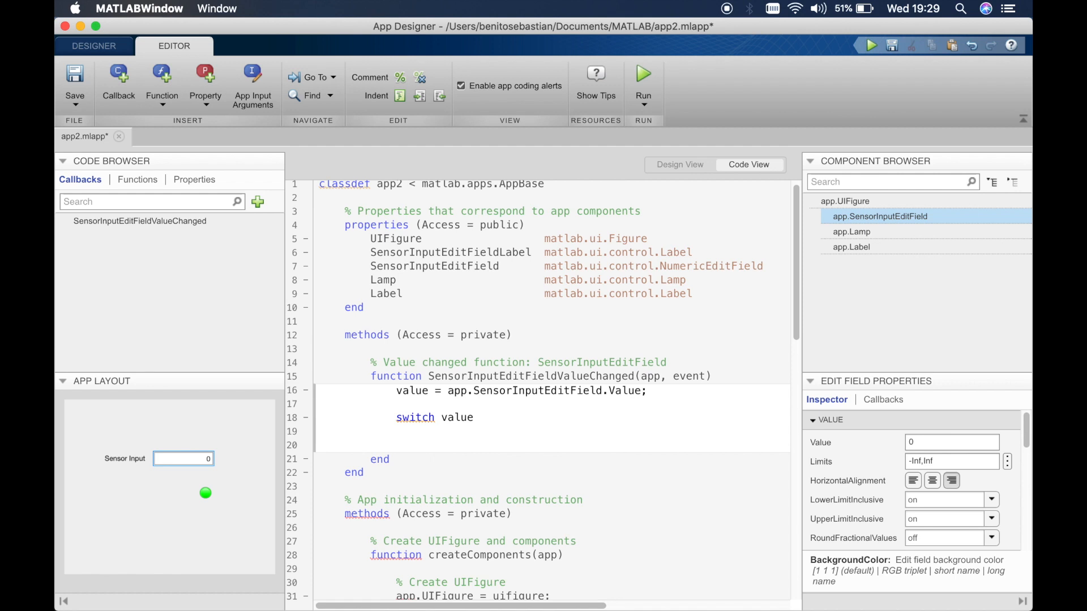
text(case)
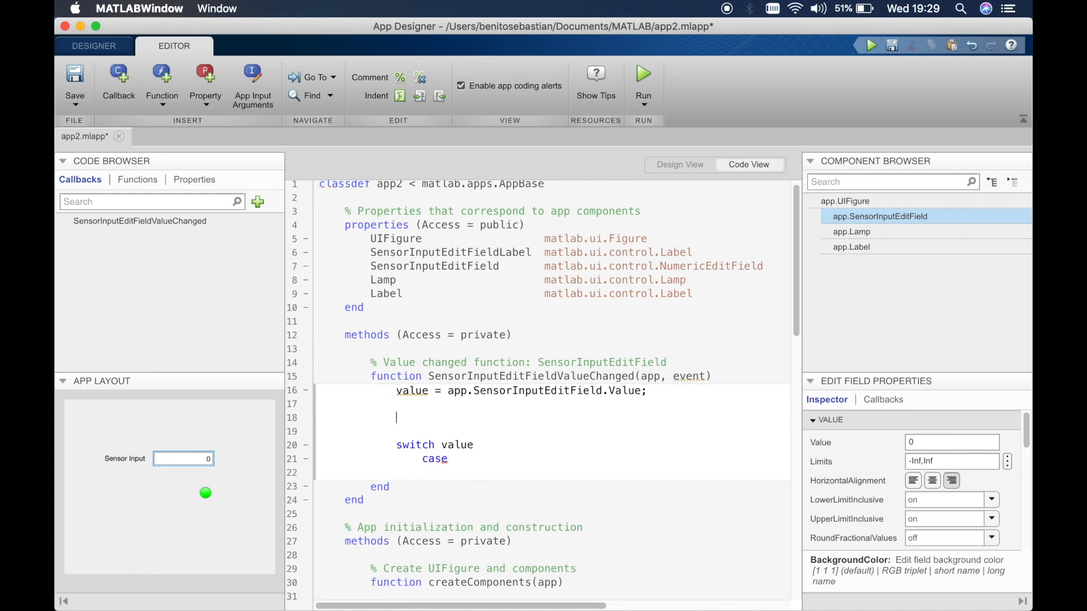
text(% 0)
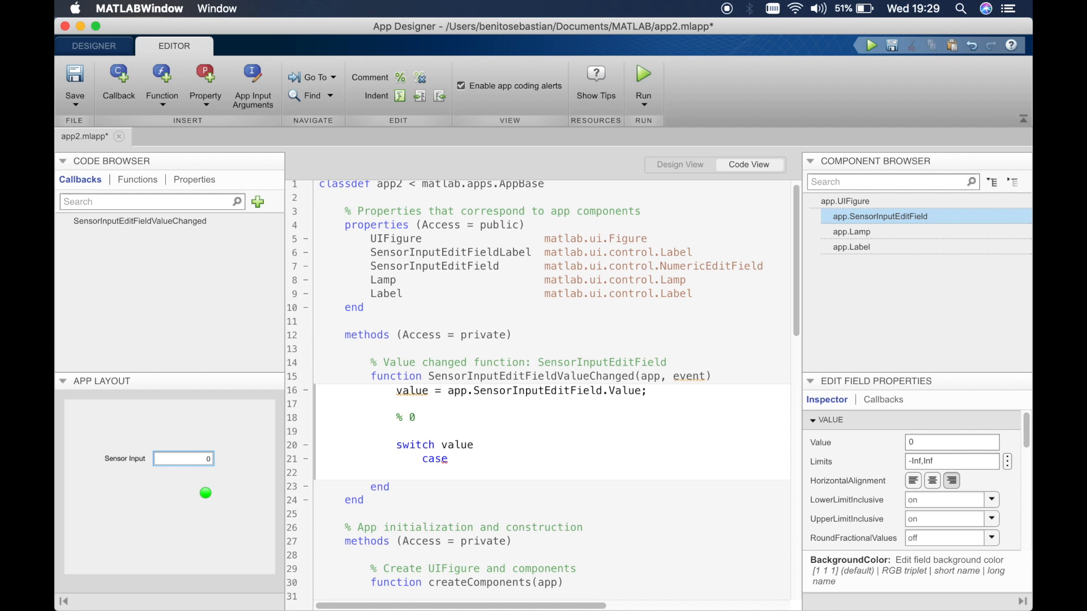
text(Not active)
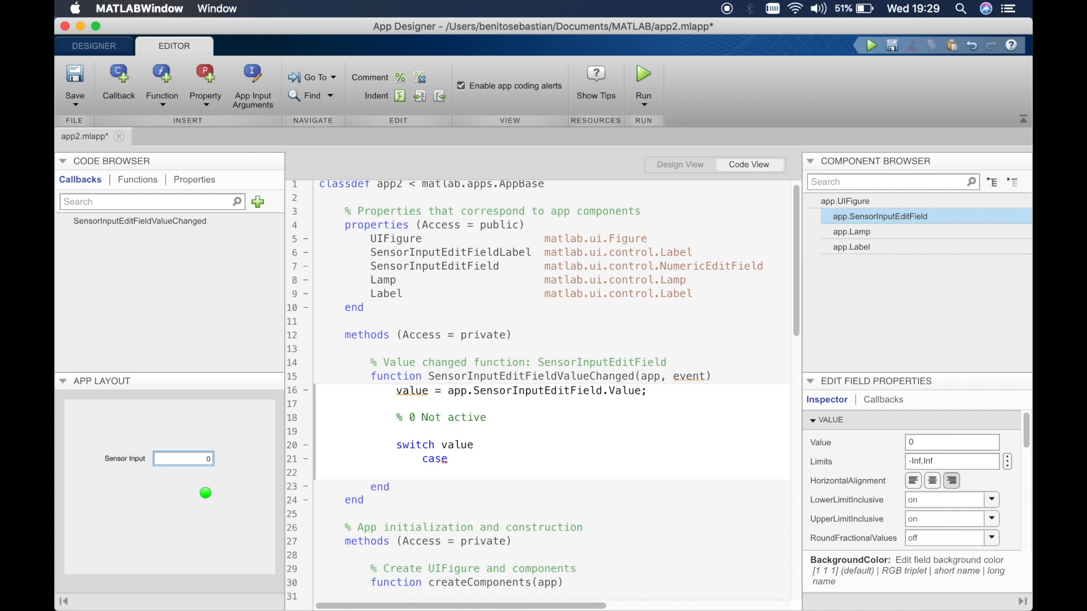
text(% 1)
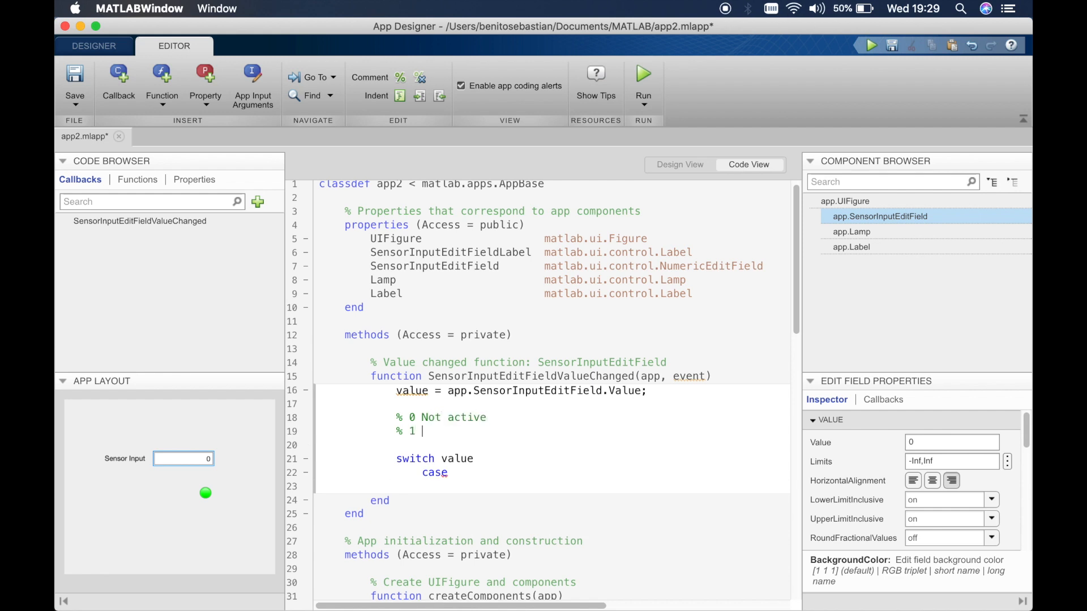
text(Active)
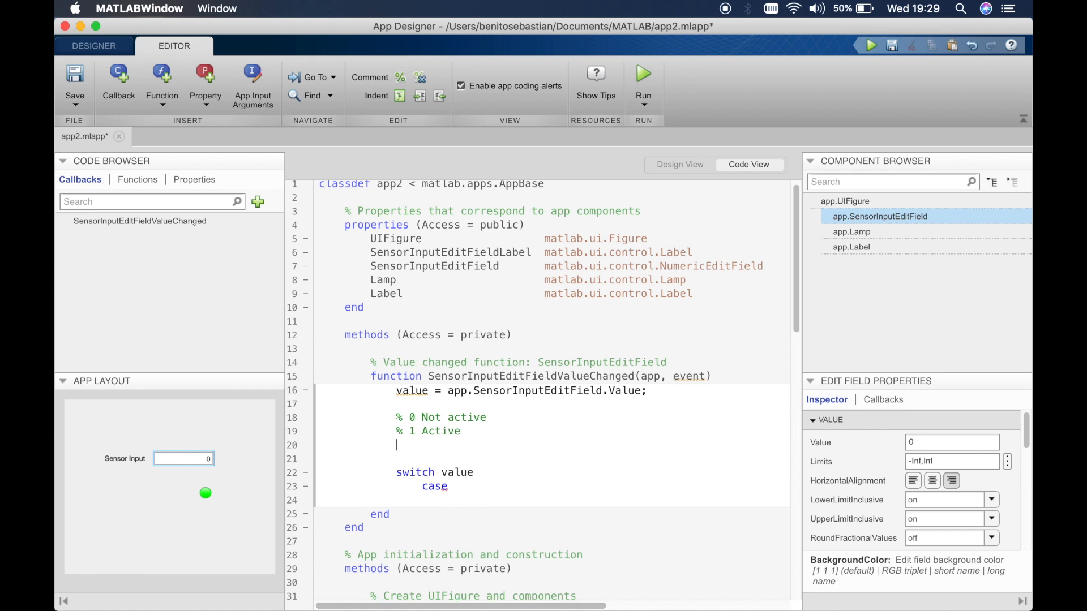
text(% 2 Er)
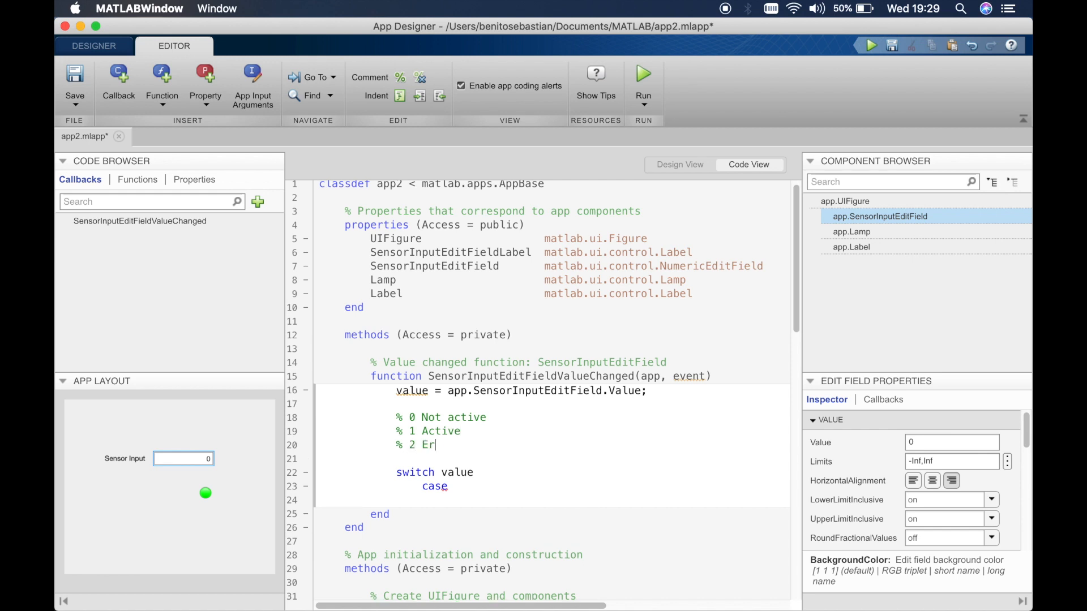
text(ror!)
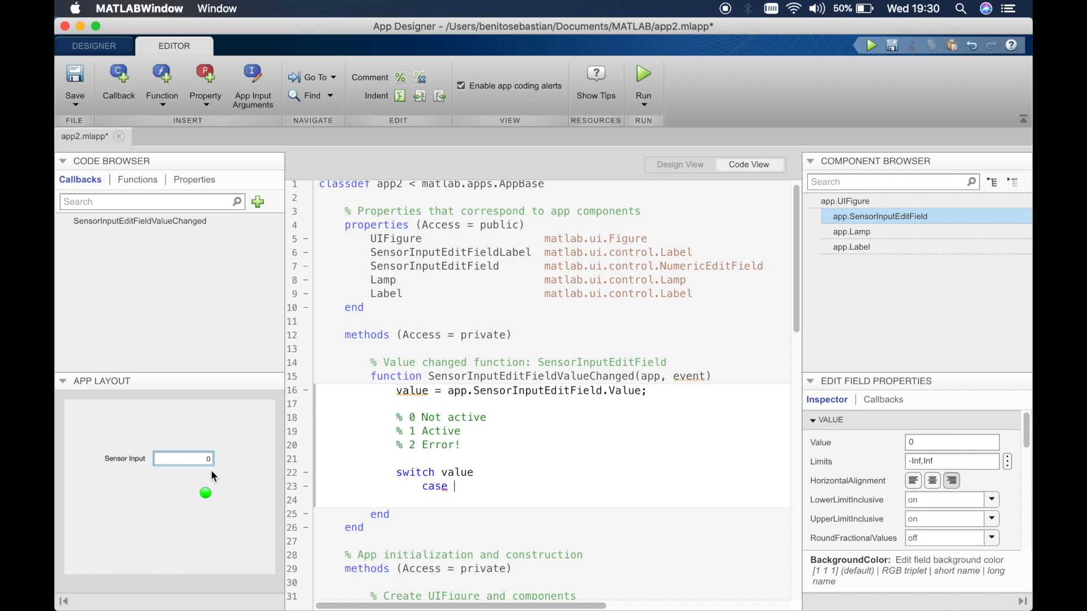
mouse_move(442, 472)
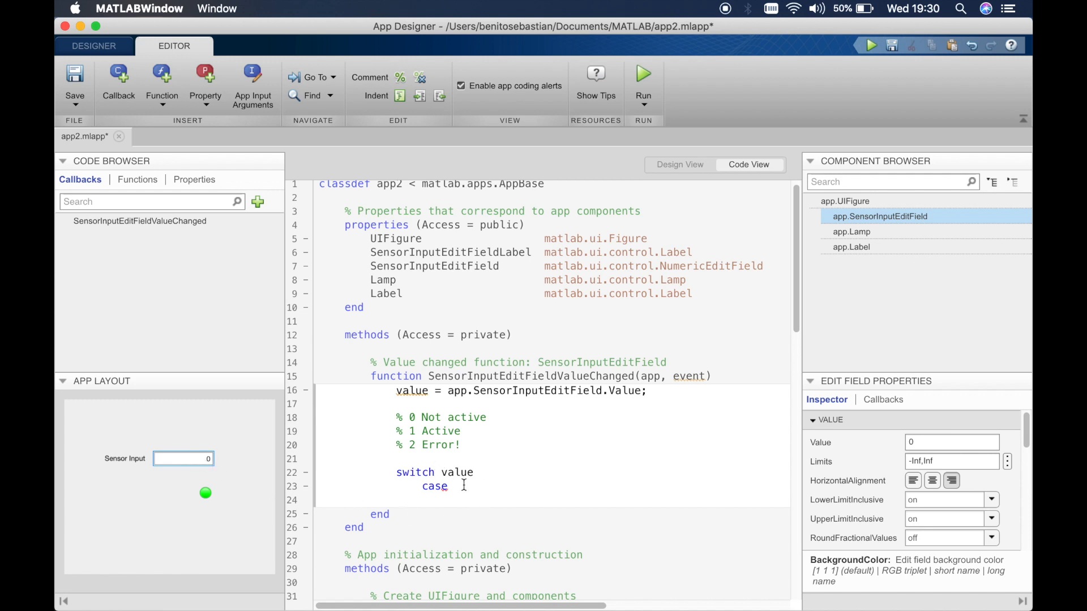
Complete 'case 0' and begin the line 'app.Lamp.Color =' beneath it
text(0)
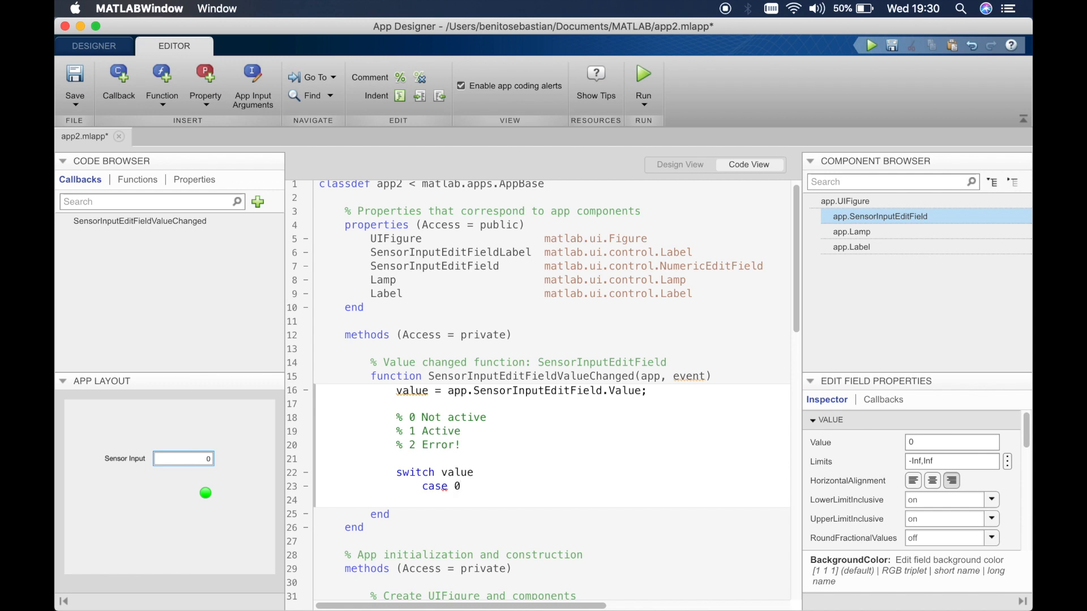
text(app.)
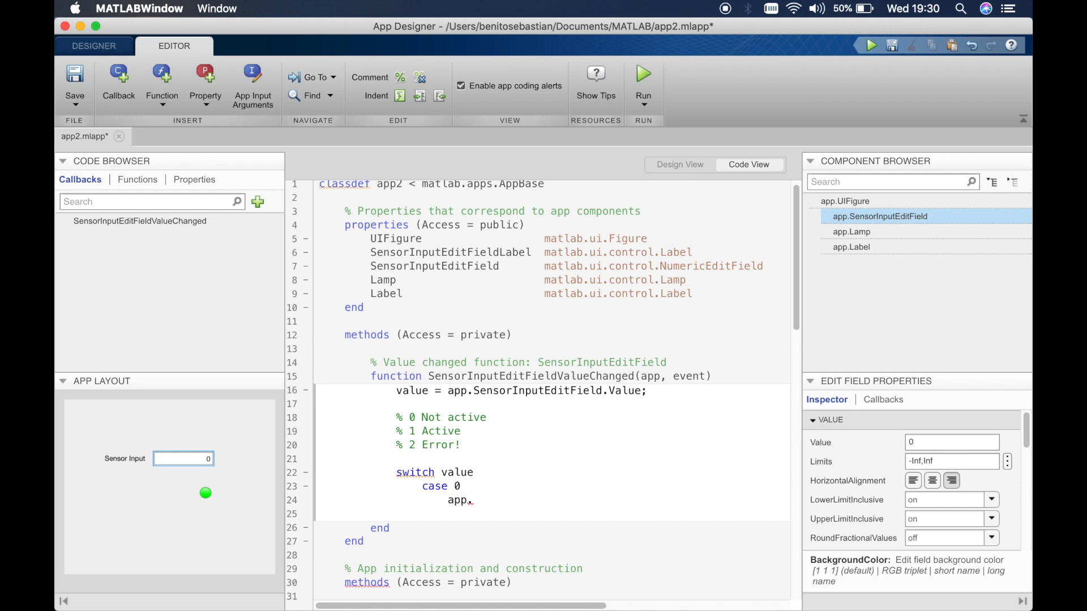
text(Lamp.C)
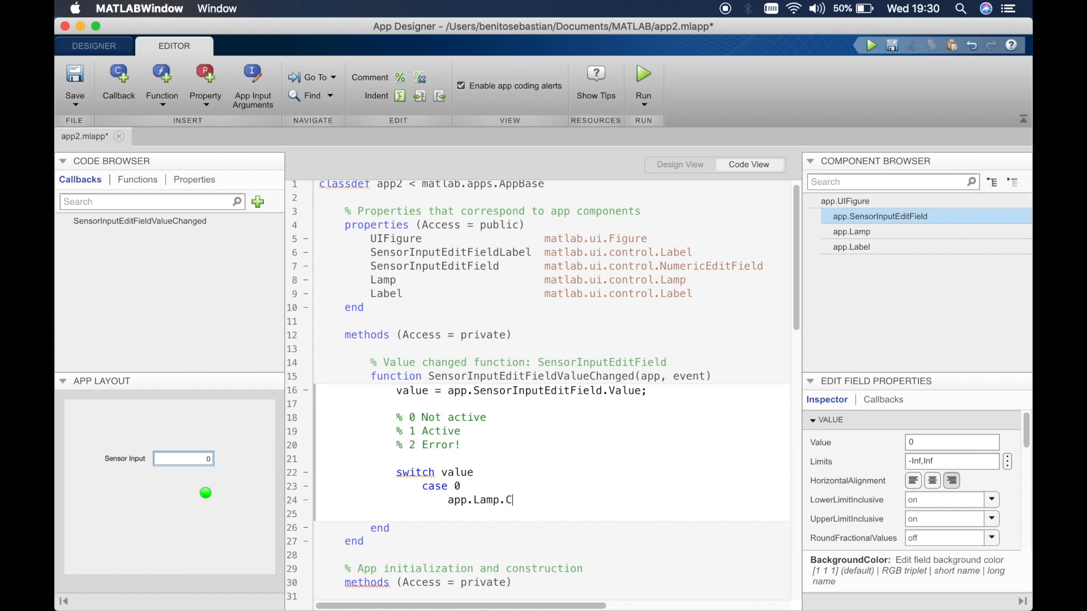
text(olor)
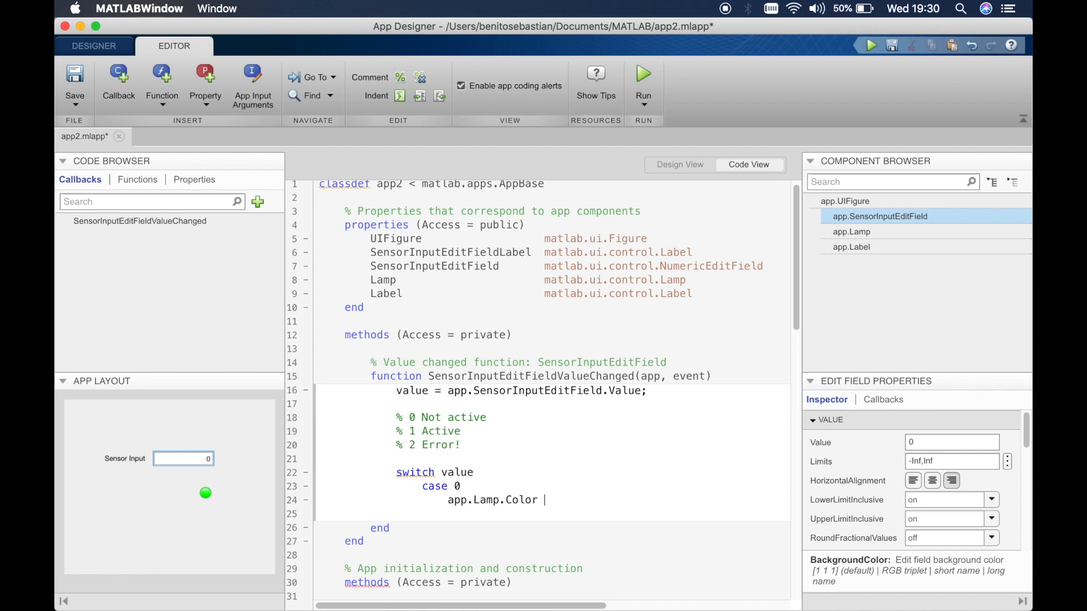
text(=)
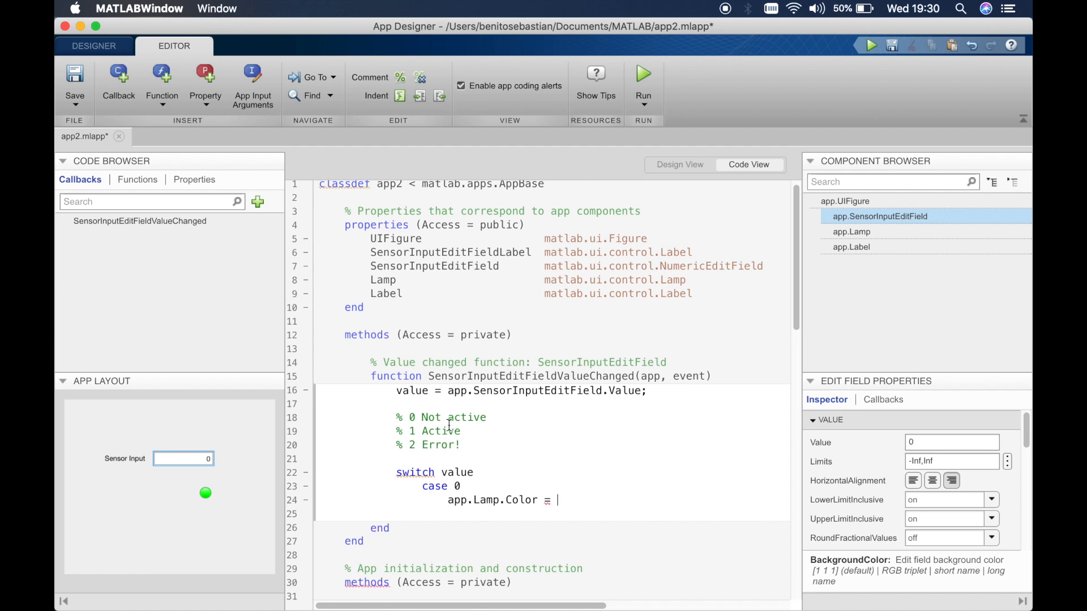
mouse_move(806, 482)
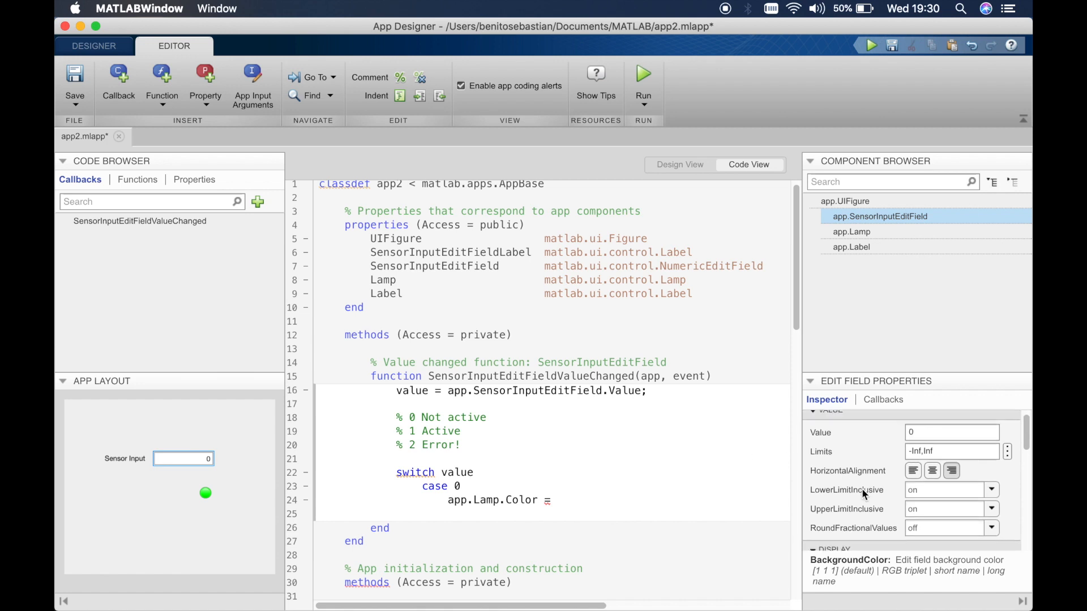
Look up light grey's RGB values in the Inspector's BackgroundColor picker
scroll(down, 3)
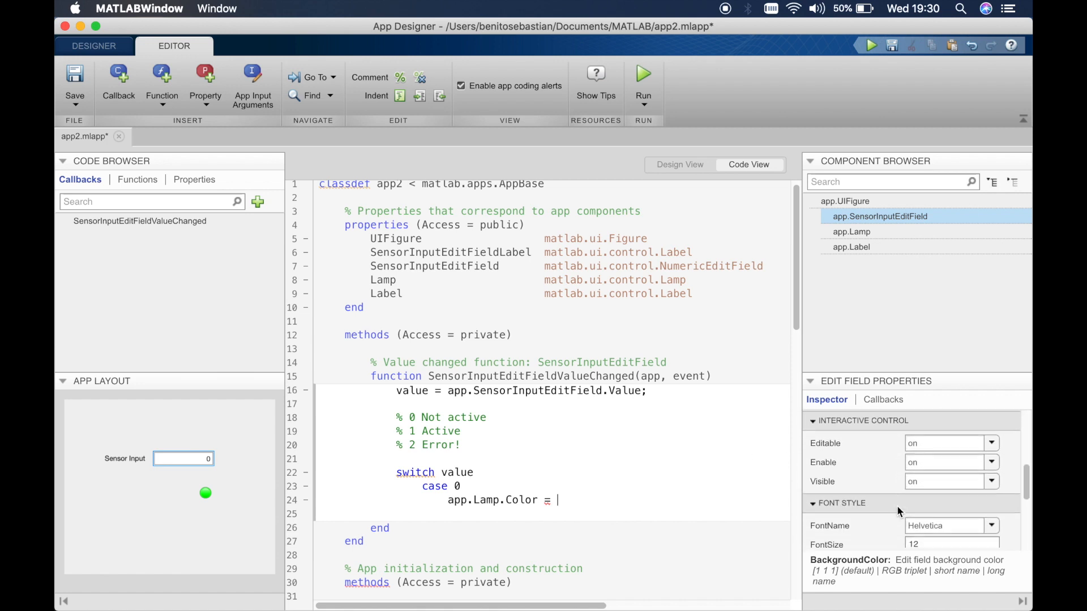
scroll(down, 3)
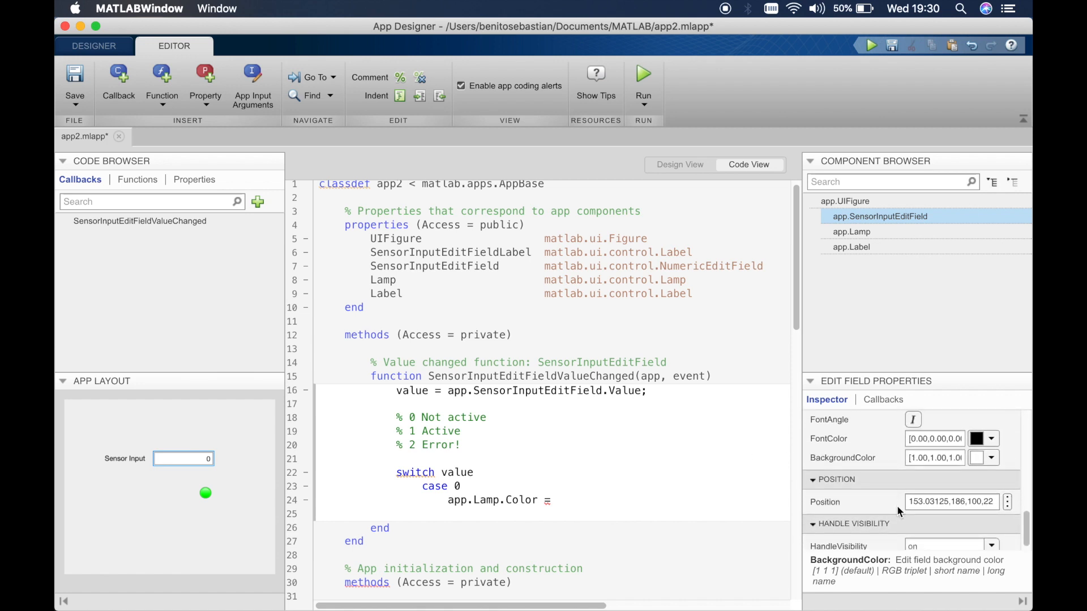
click(990, 457)
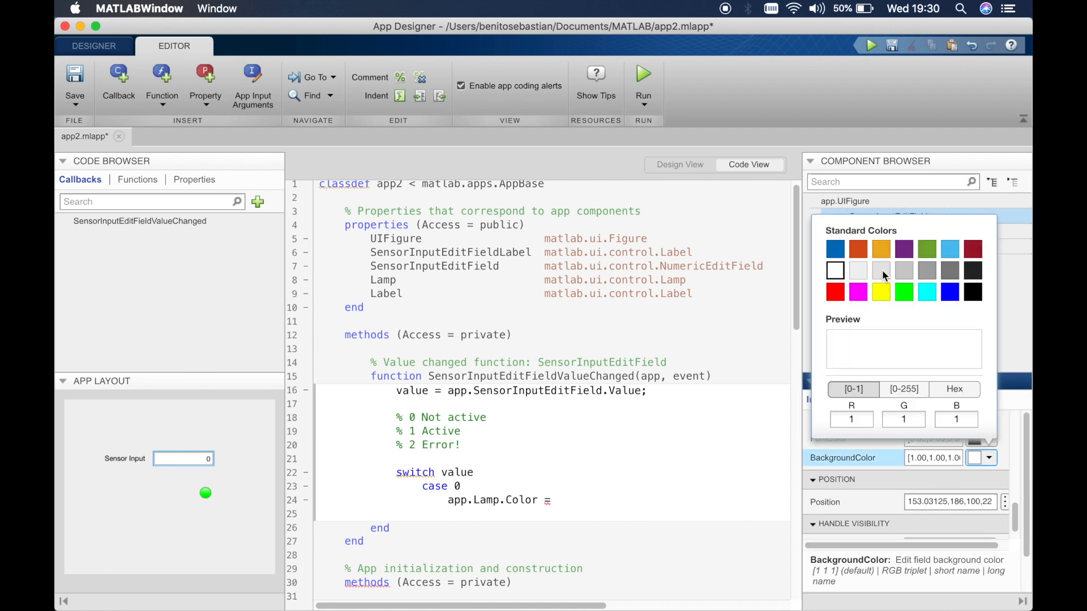
click(880, 270)
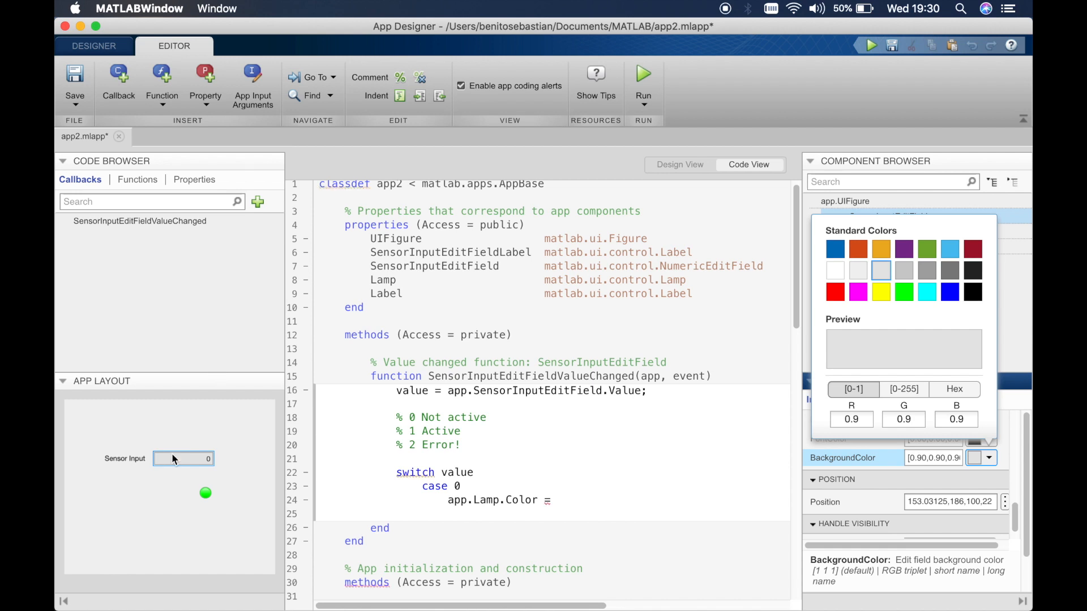
mouse_move(179, 457)
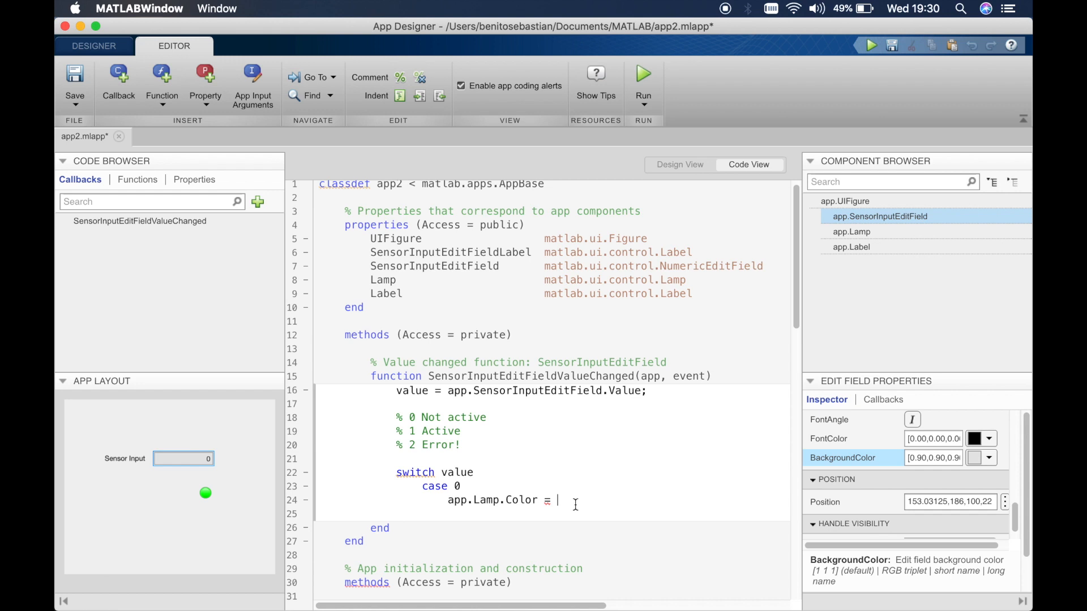
Finish 'app.Lamp.Color = [0.90,0.90,0.90];', tag it '% Grey', and begin the next line with 'app'
text(= [0.90,0.90,0.90];)
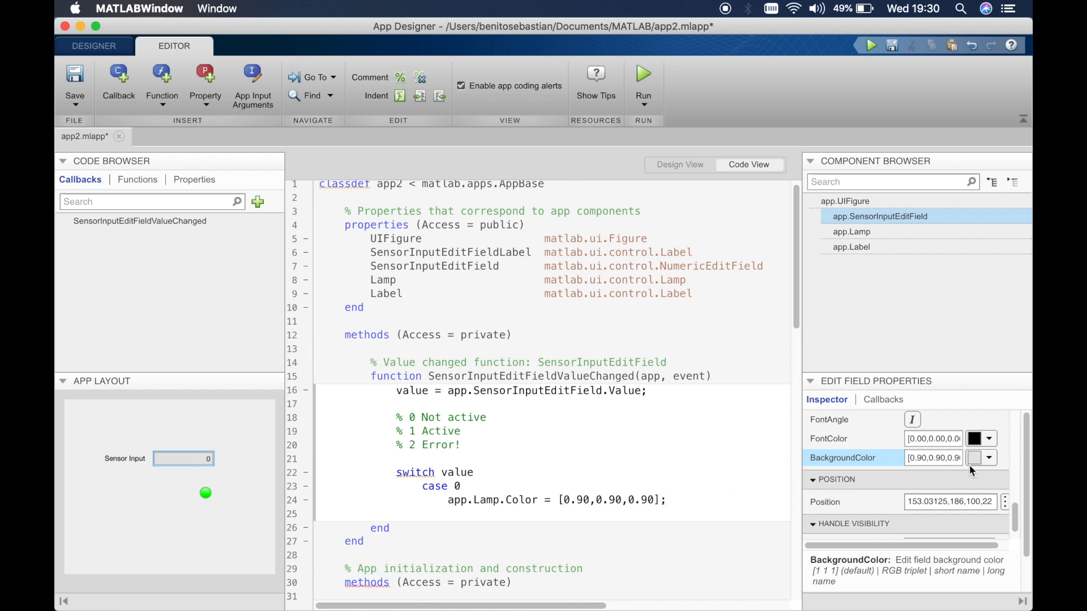
click(989, 458)
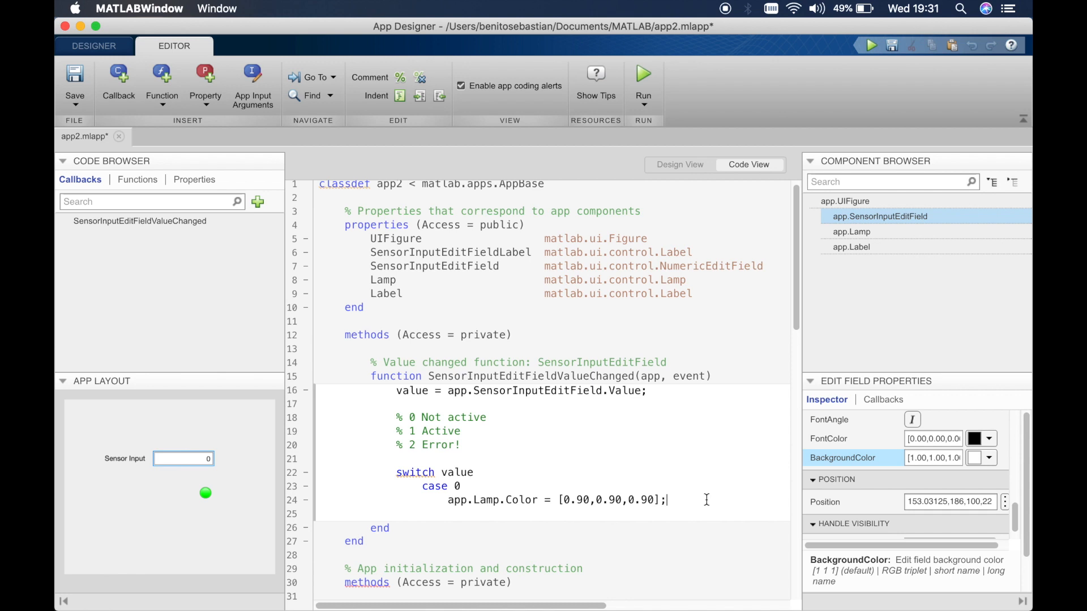
text(% Grey)
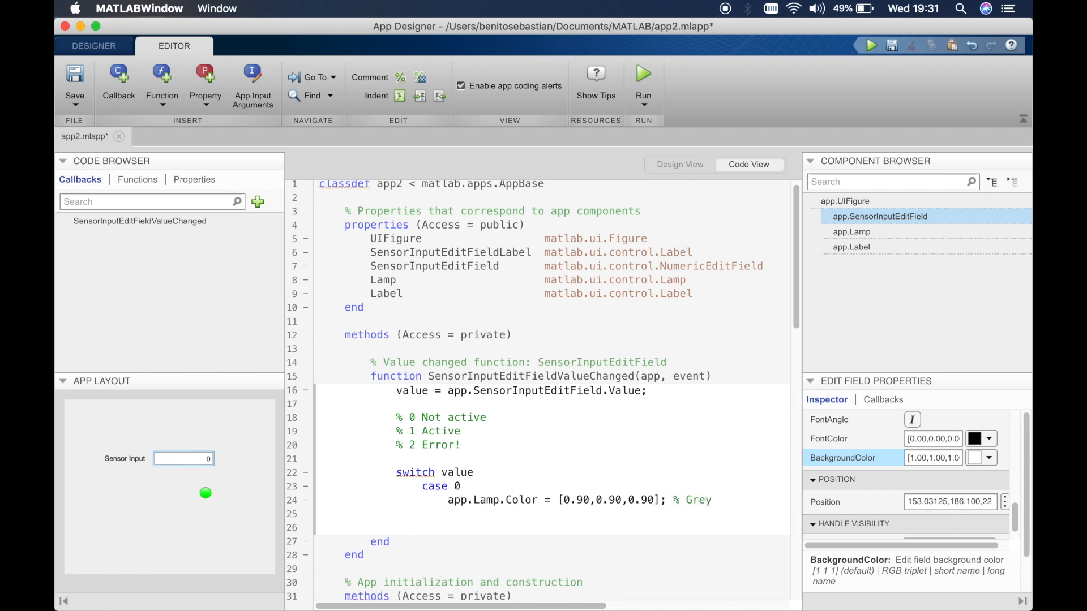
text(app.)
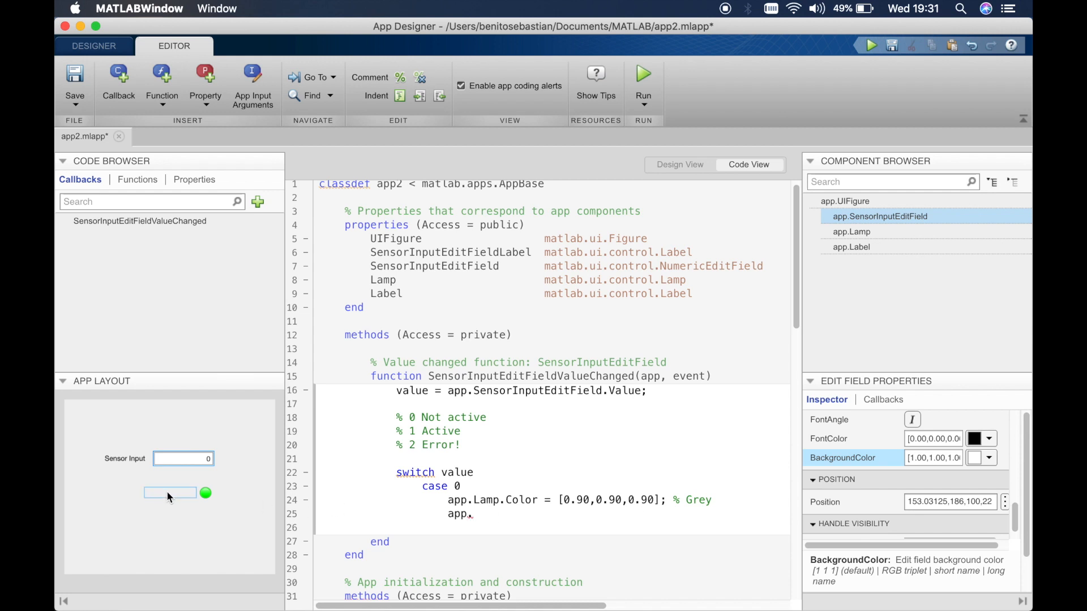
Type app.Label.Text = 'Not Active'; under case 0 and begin 'case 1'
click(851, 247)
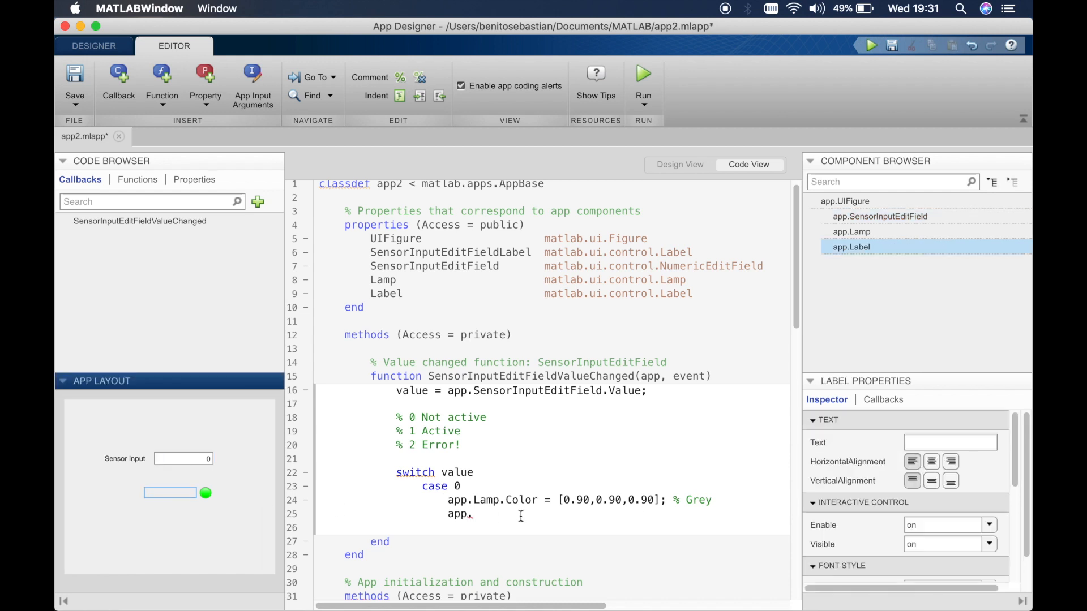
text(Label)
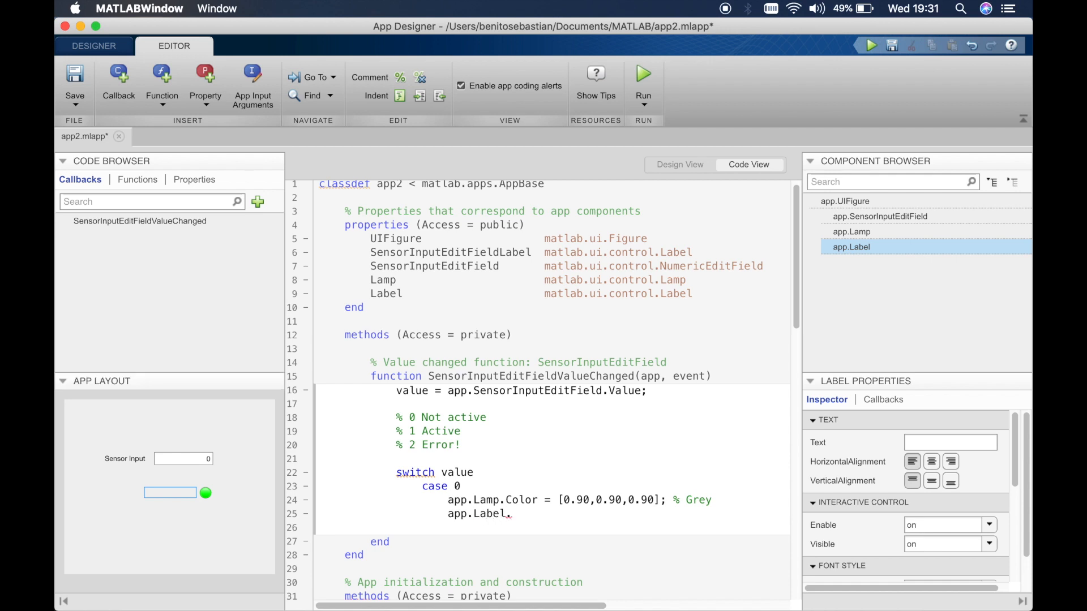
text(.Text =)
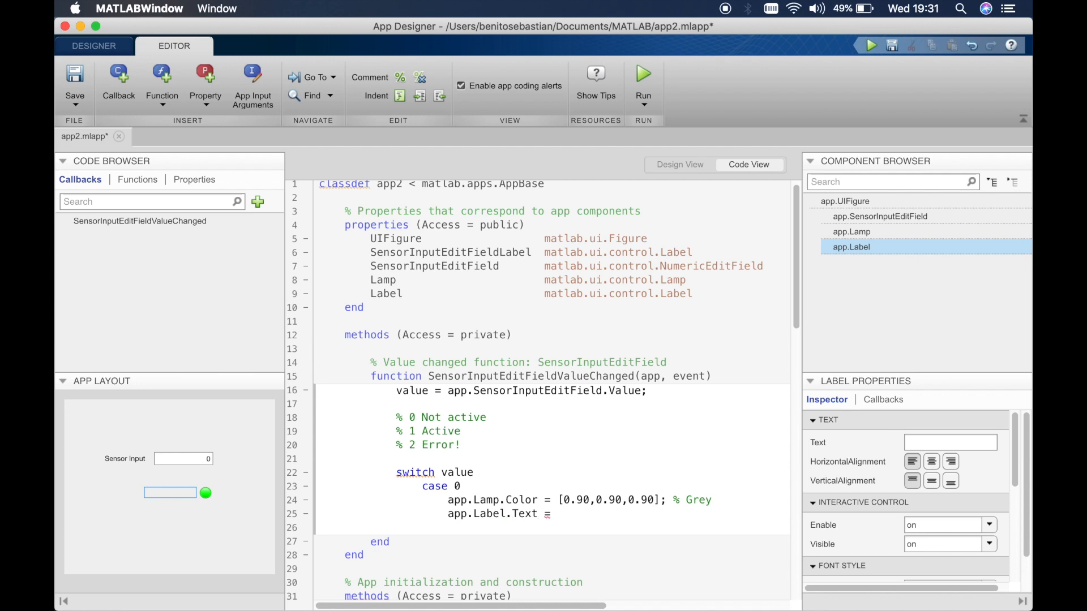
text(')
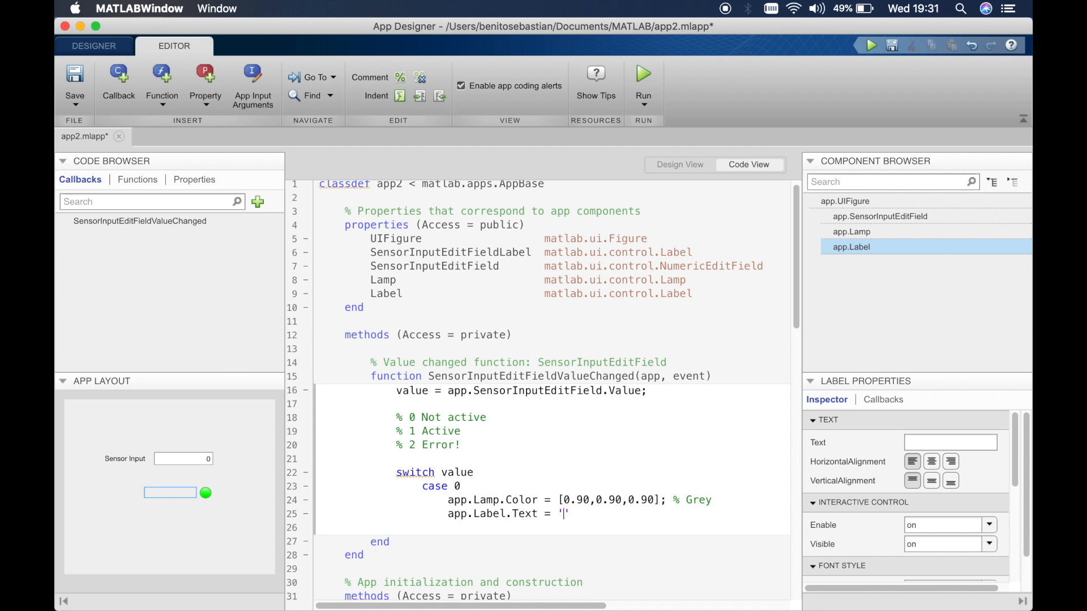
text(Not Active)
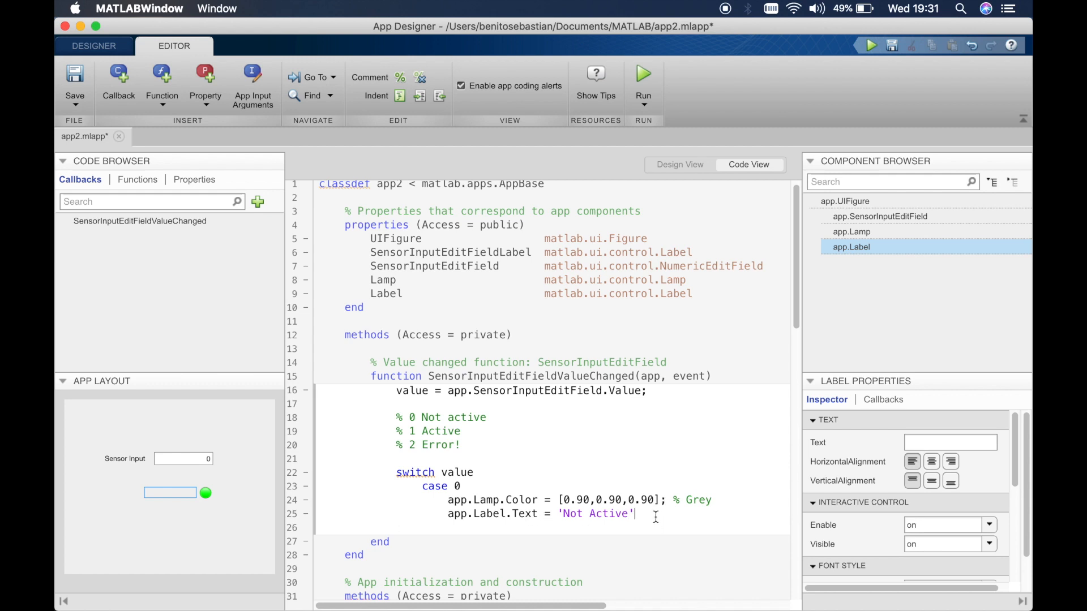
text(case 1)
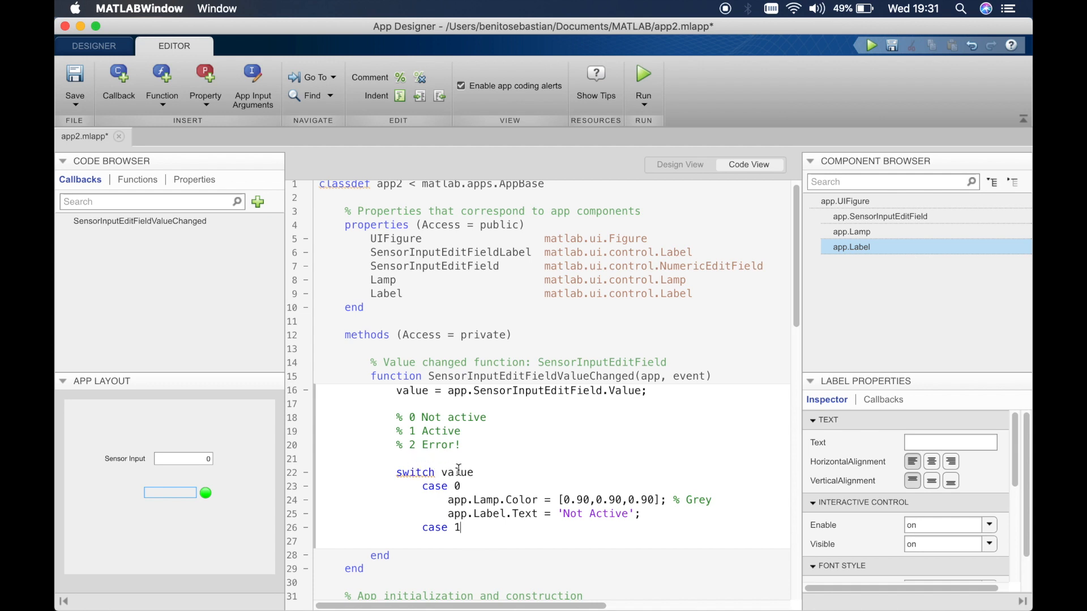
Set case 1's lamp colour to [0 1 0] and select the case 1 block to duplicate
key(enter)
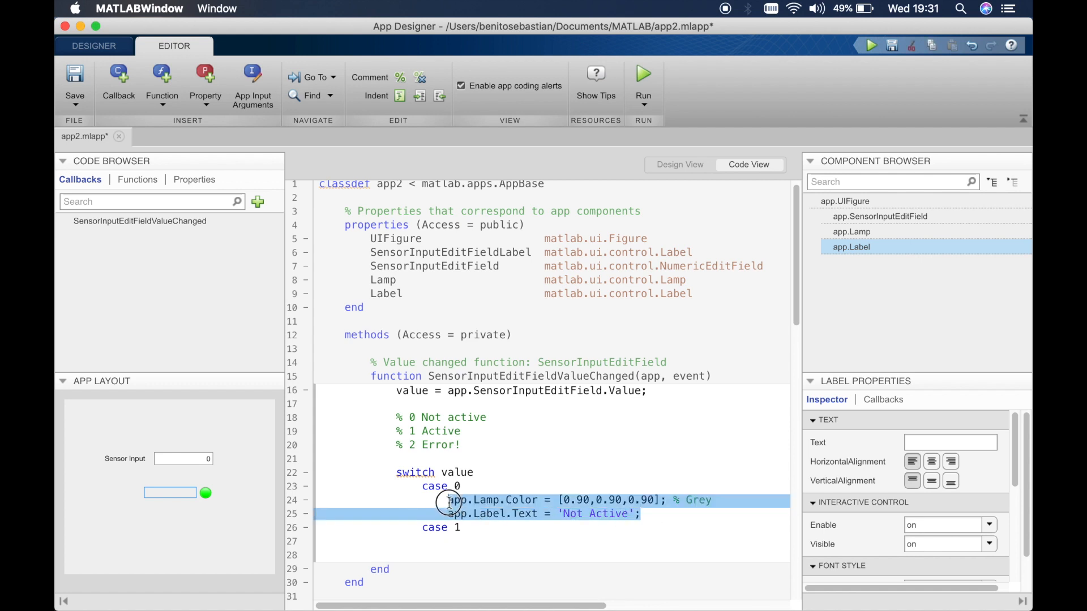
mouse_move(476, 542)
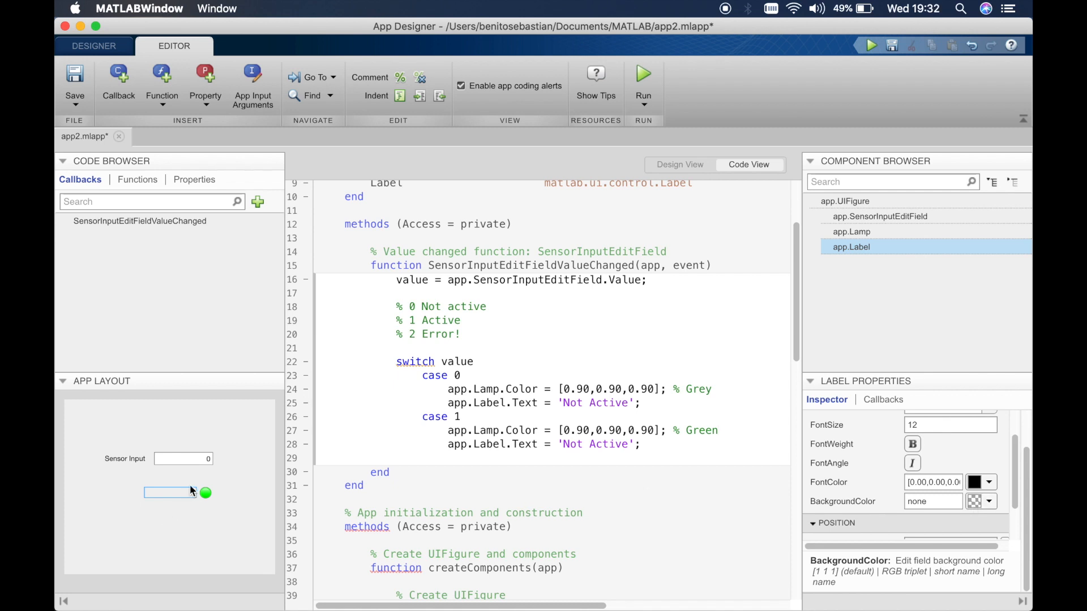
click(182, 458)
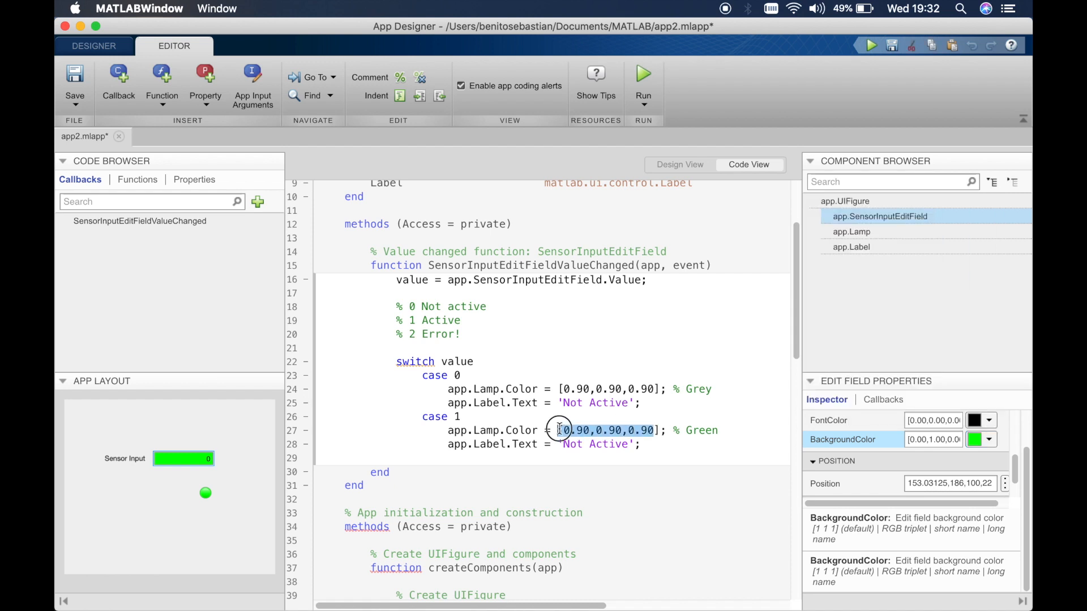
text([0 1 0 ])
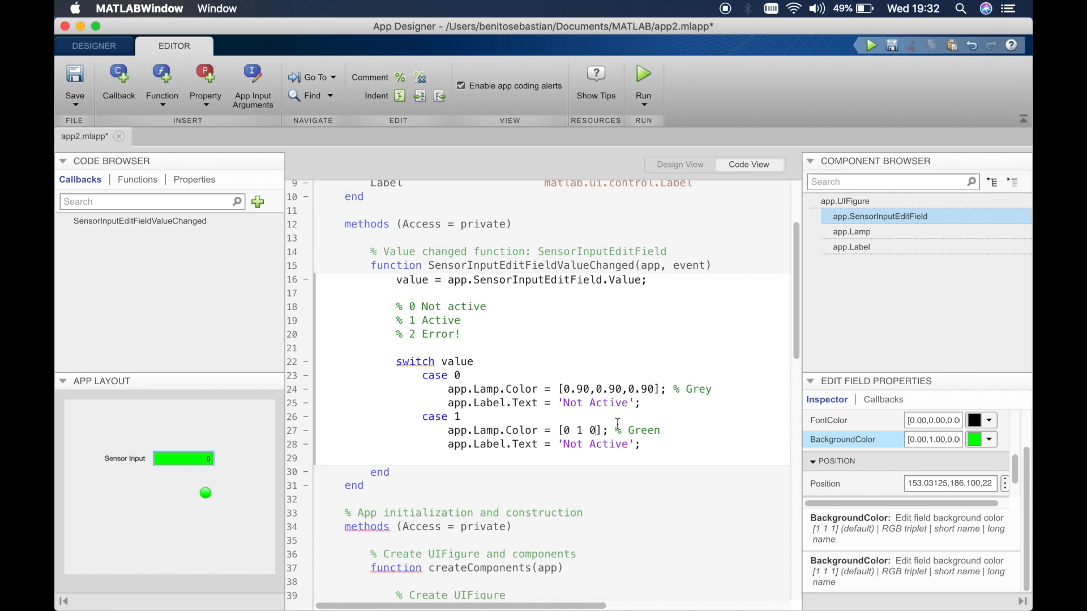
mouse_move(893, 432)
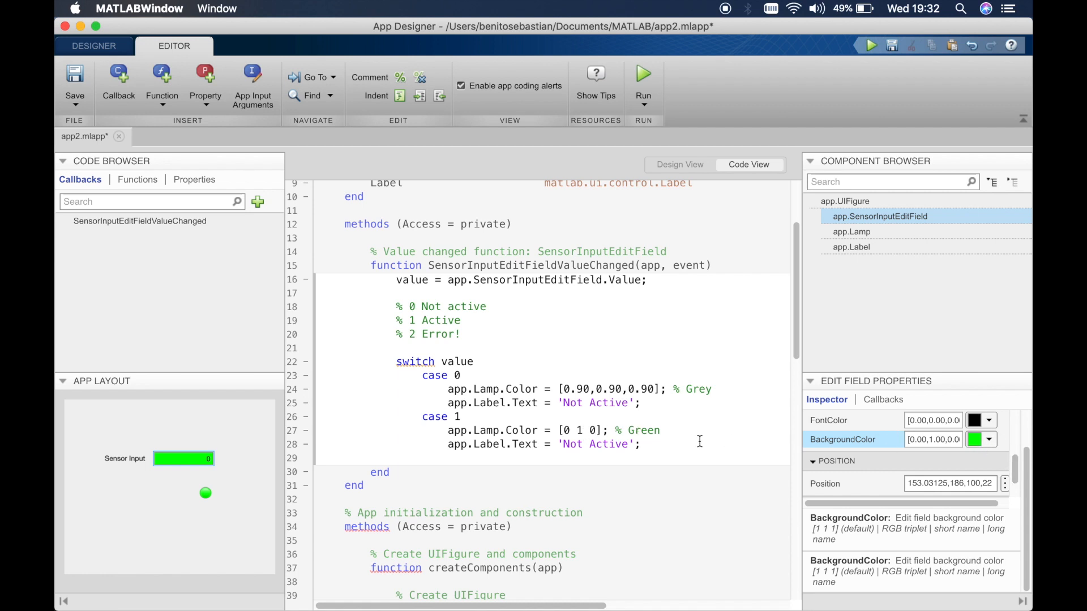
drag(422, 416, 641, 445)
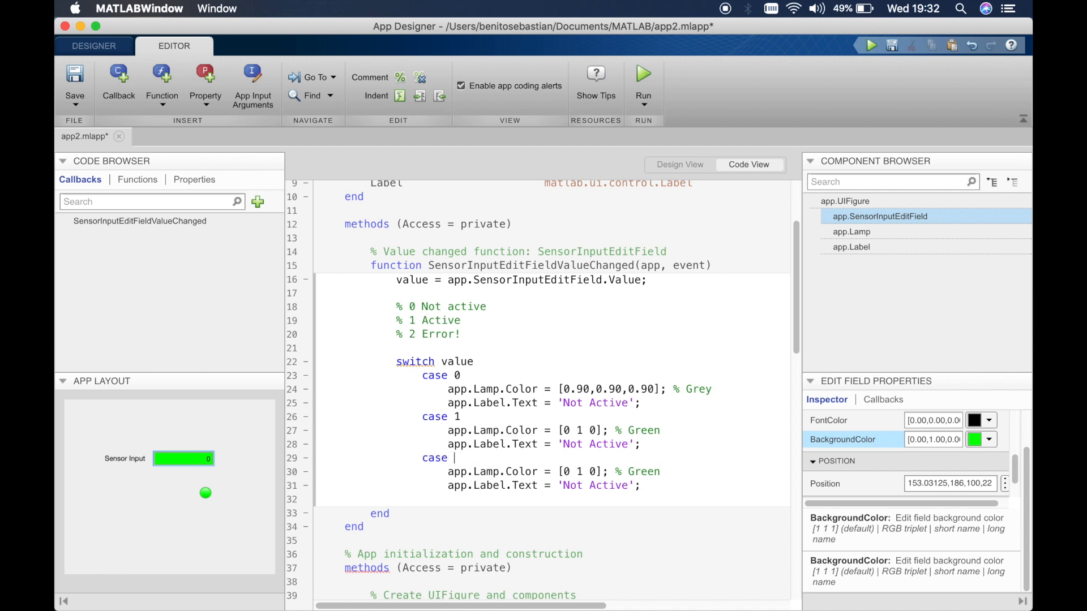
Write case 2 setting Lamp.Color to [1 0 0] and the label to 'Error!', leaving case 1 reading 'Active'
text(2)
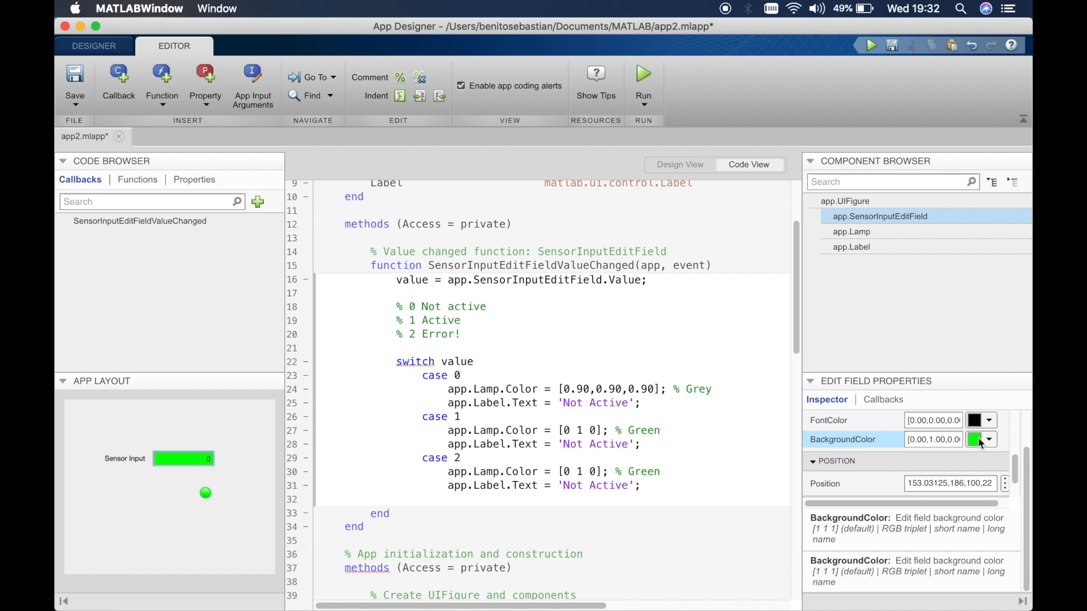
click(988, 439)
text(1 )
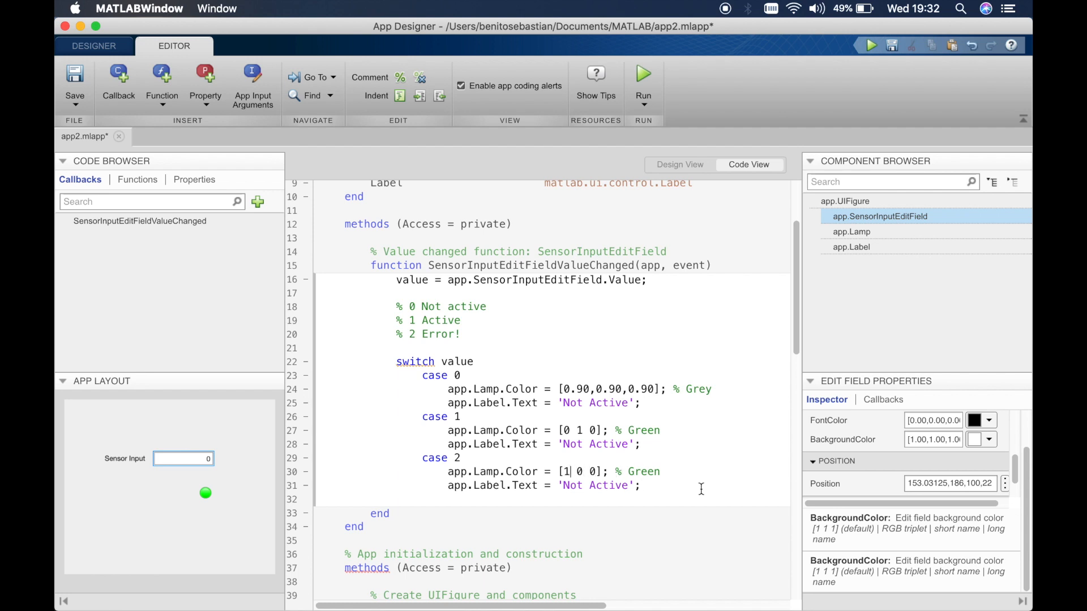
text('r')
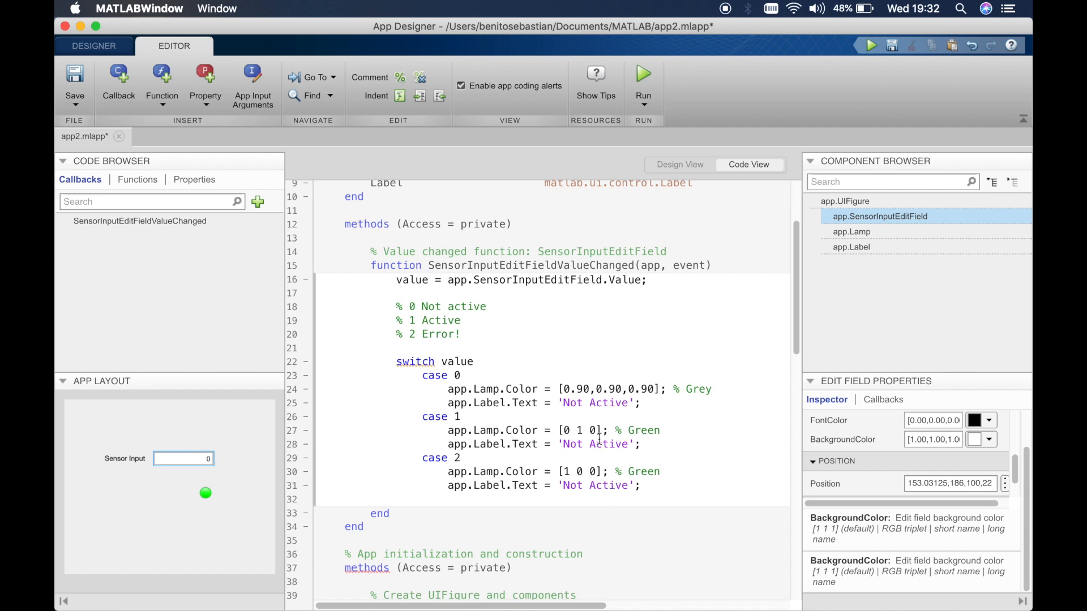
double_click(607, 444)
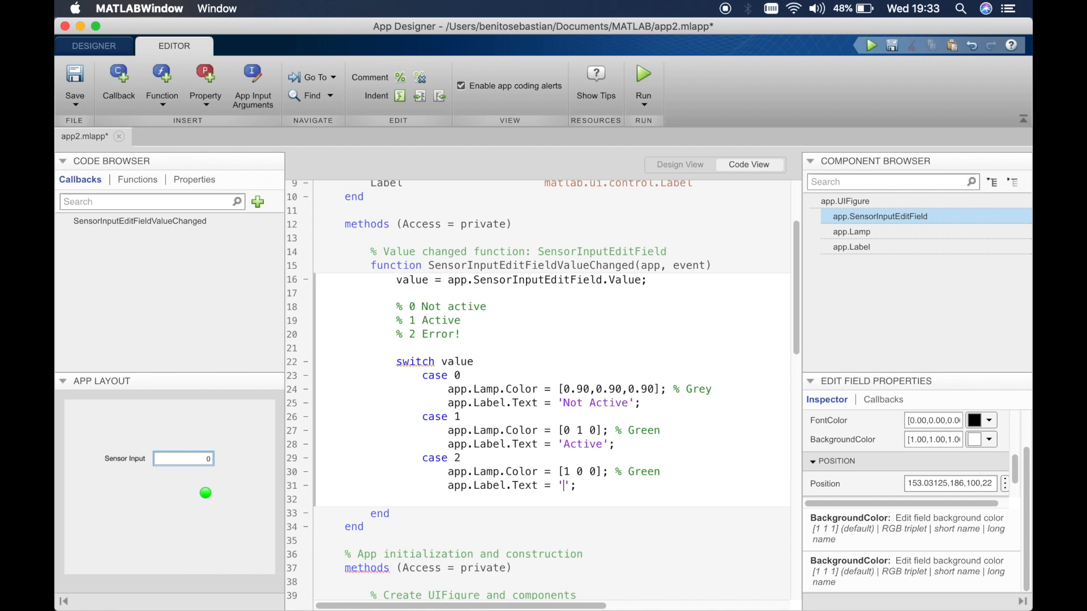
text(Error!)
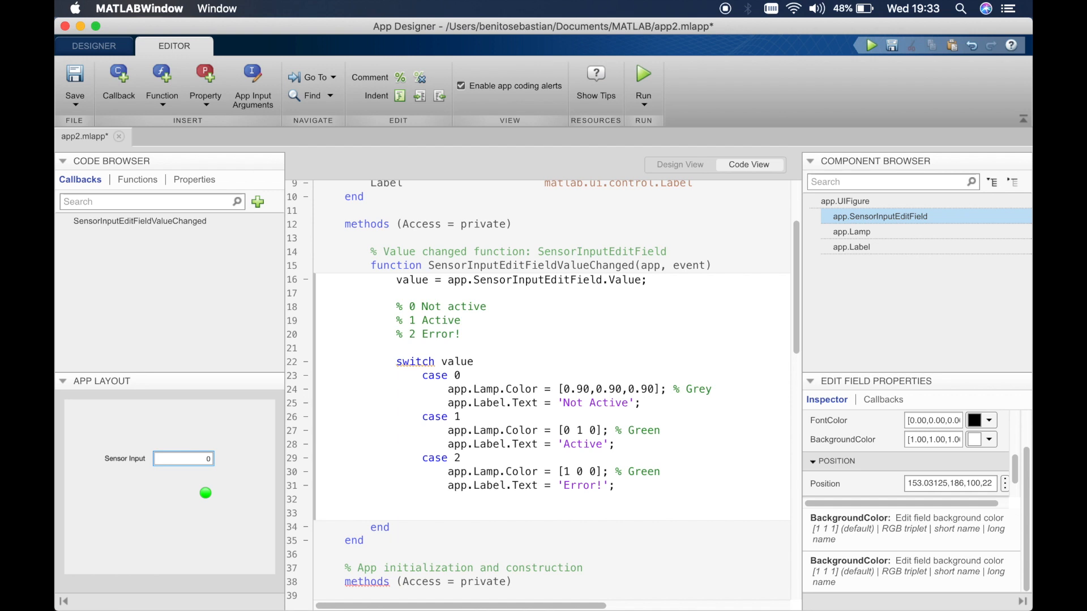
Write an otherwise branch setting Lamp.Color to [0 0 0] and the label to 'State Unknown!'
text(other)
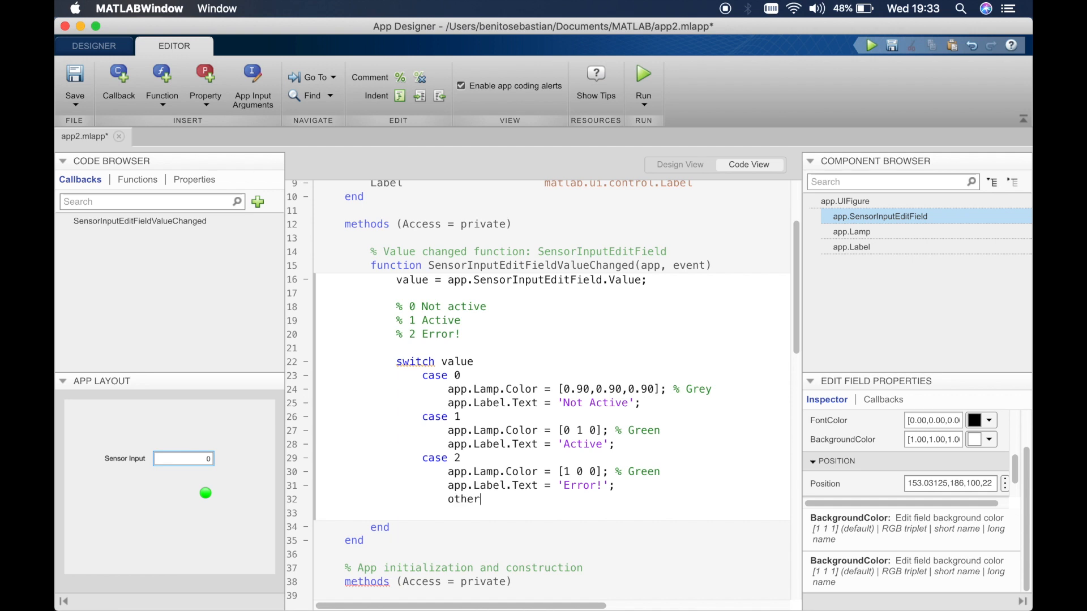
text(wise)
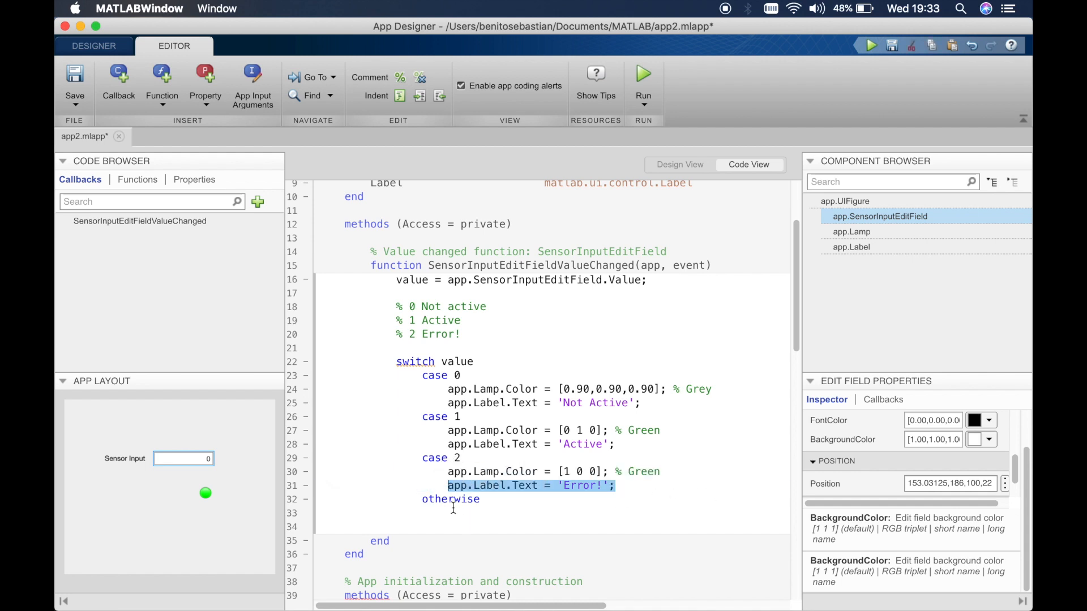
text(app.Label.Text = 'Error!';)
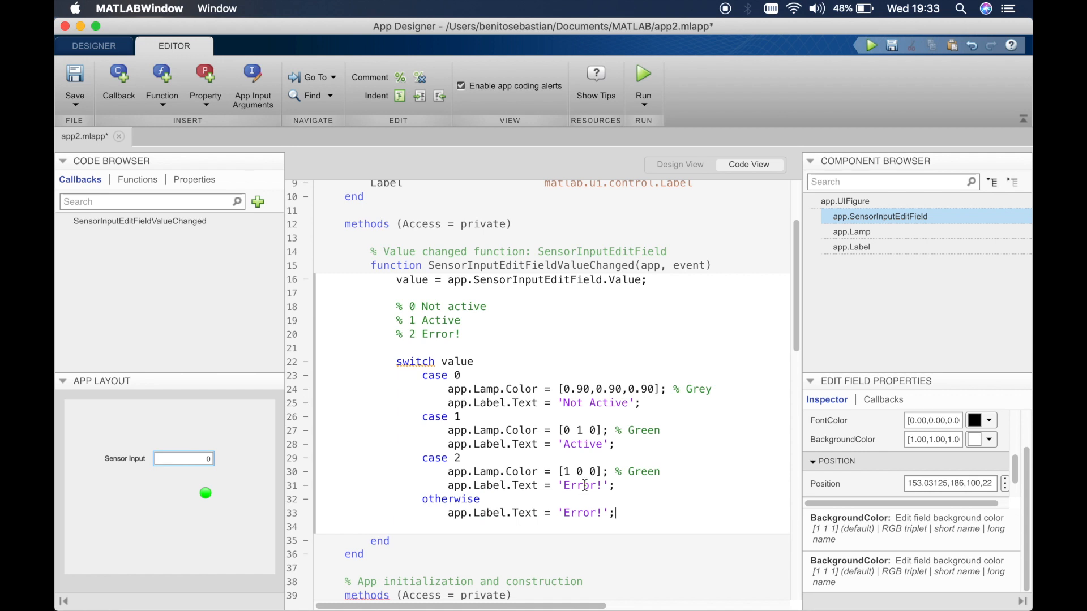
drag(455, 472, 613, 485)
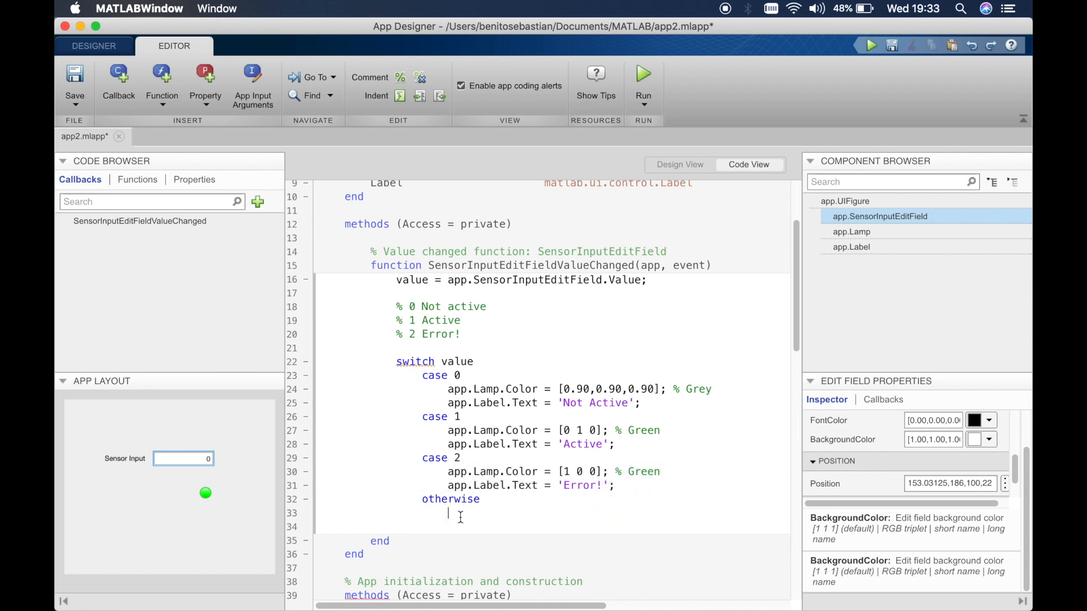
text(app.Lamp.Color = [1 0 0]; % Green)
click(551, 527)
text(app.Label.Text = 'Error!';)
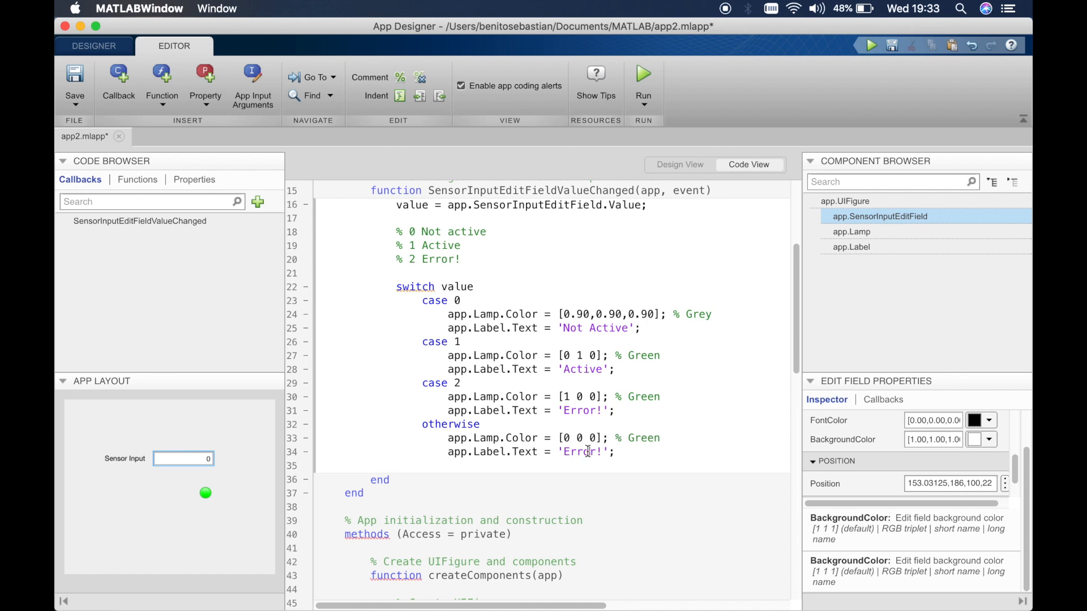
text(St)
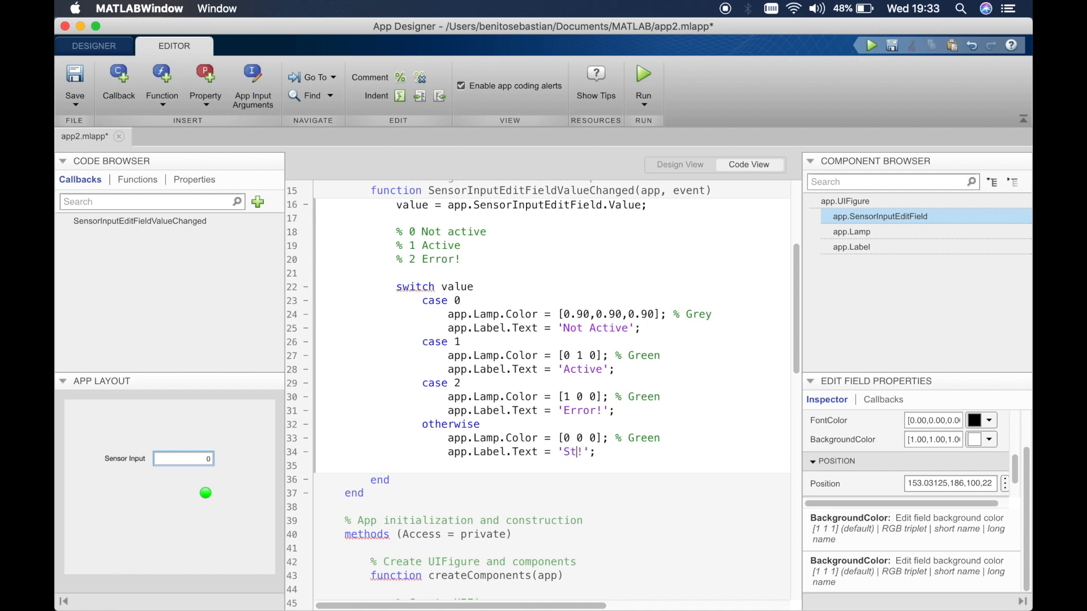
text(ate Unkn)
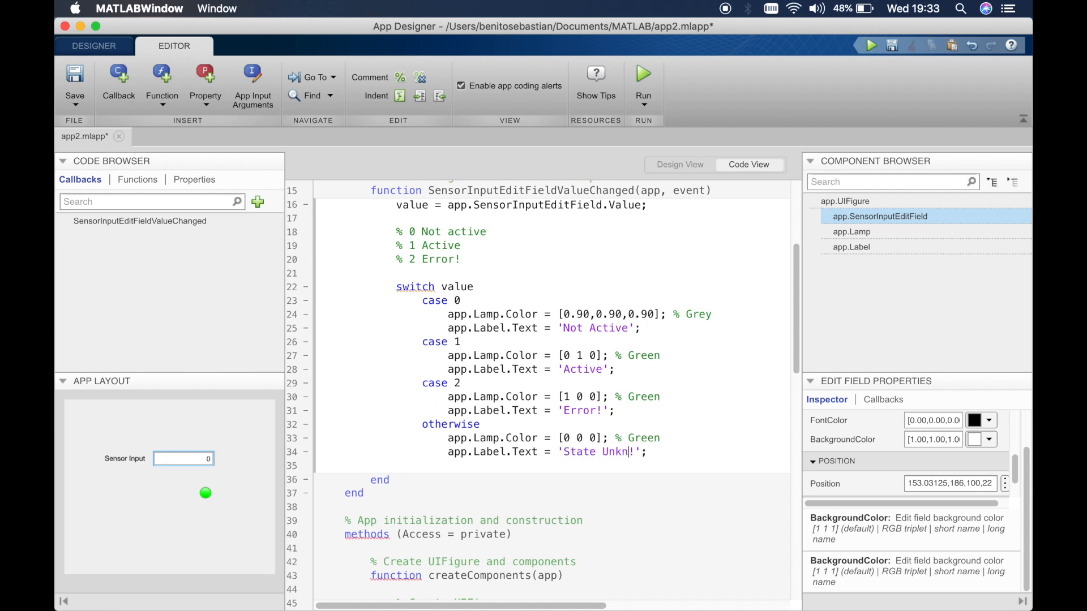
text(own)
click(552, 465)
text(end)
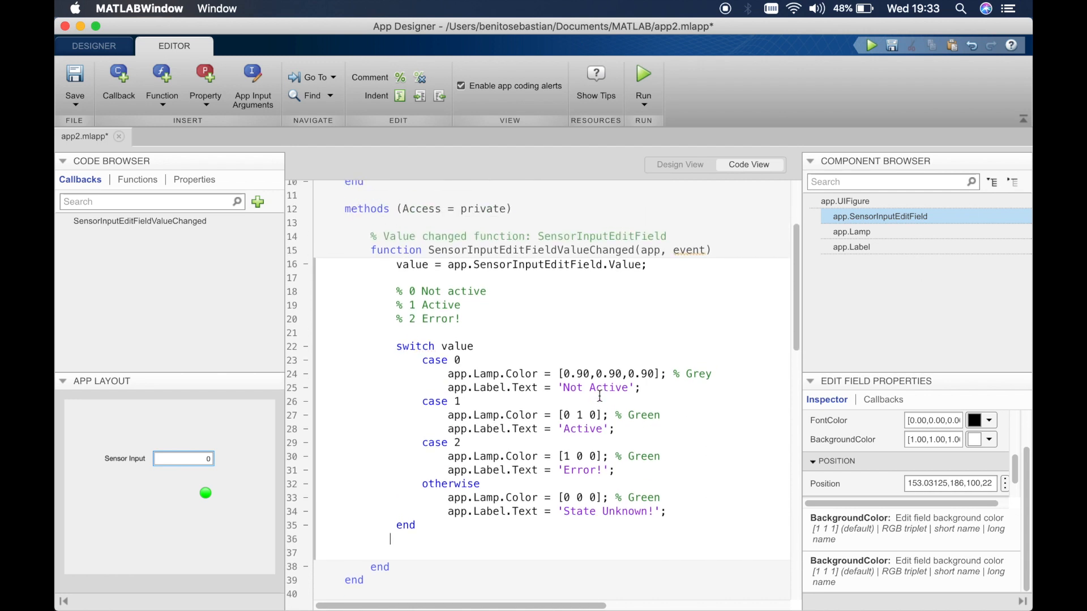
mouse_move(491, 340)
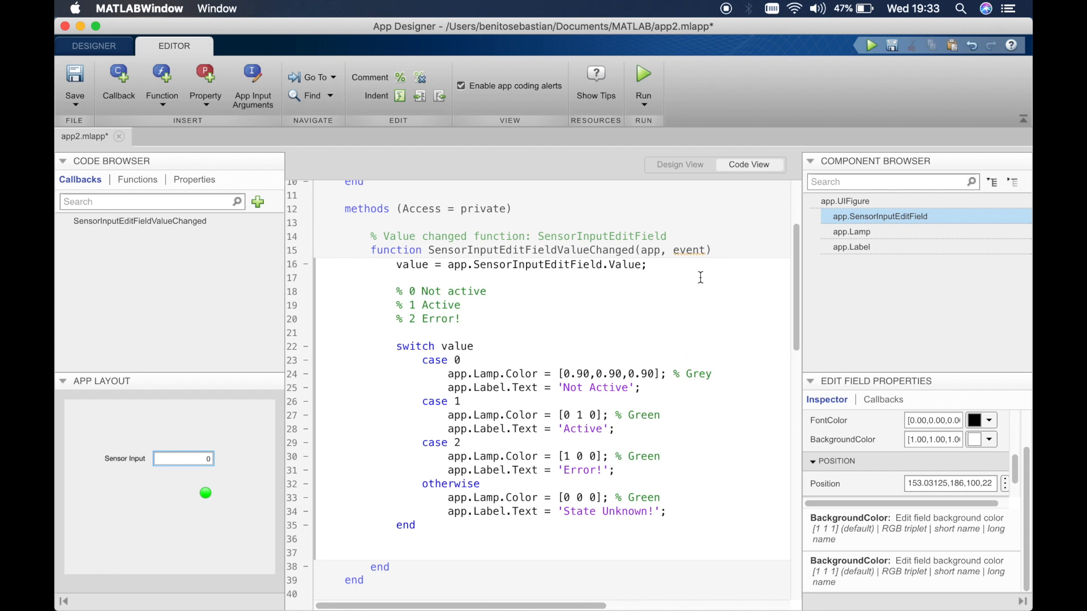
In Design View, change the label beside the lamp to 'Not Active'
click(679, 164)
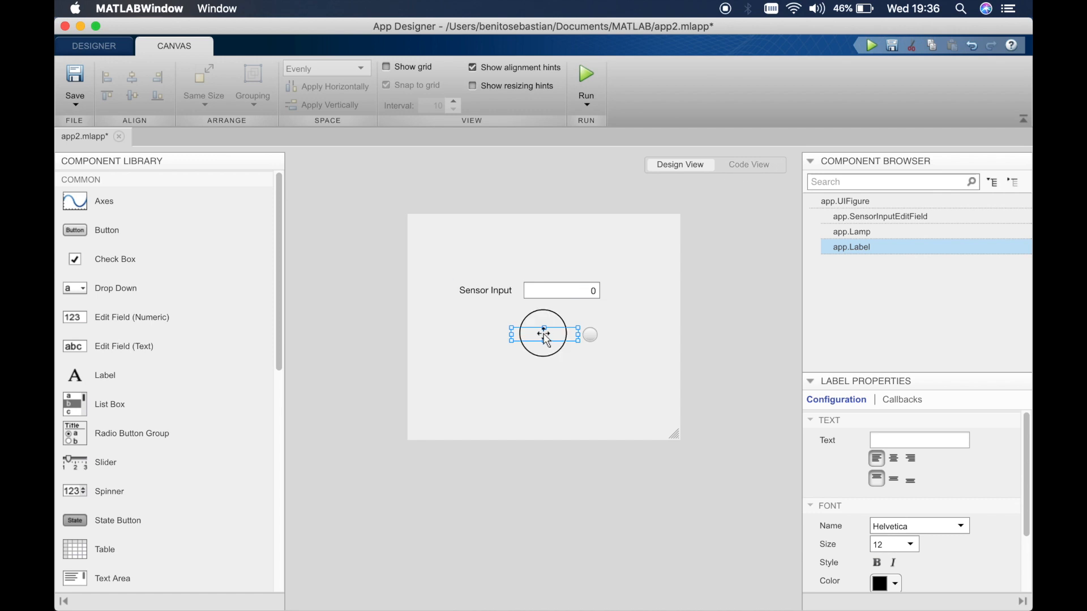
text(Not a)
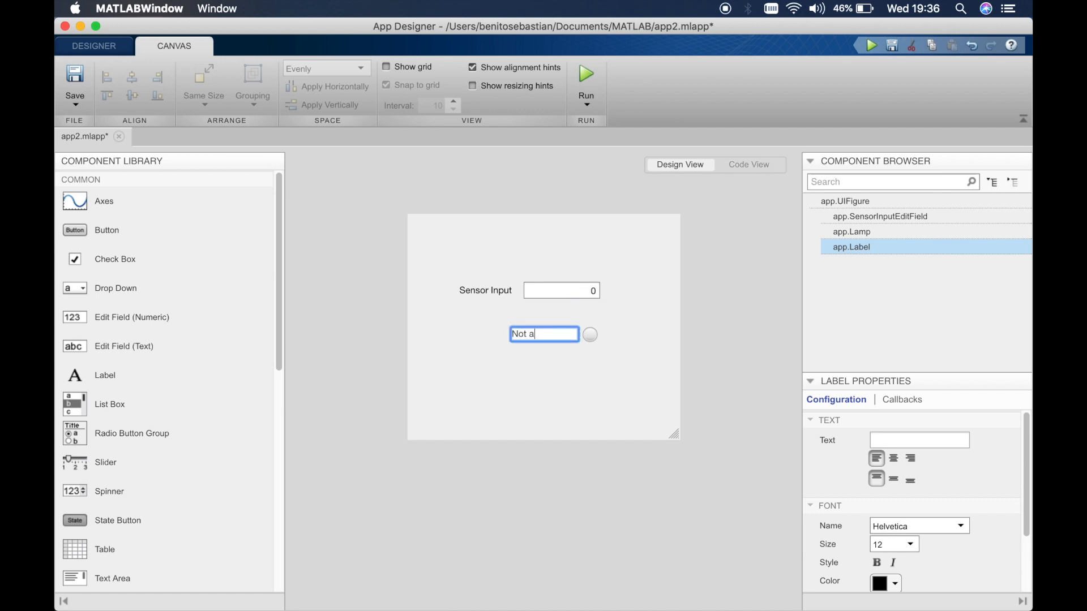
text(ctive!)
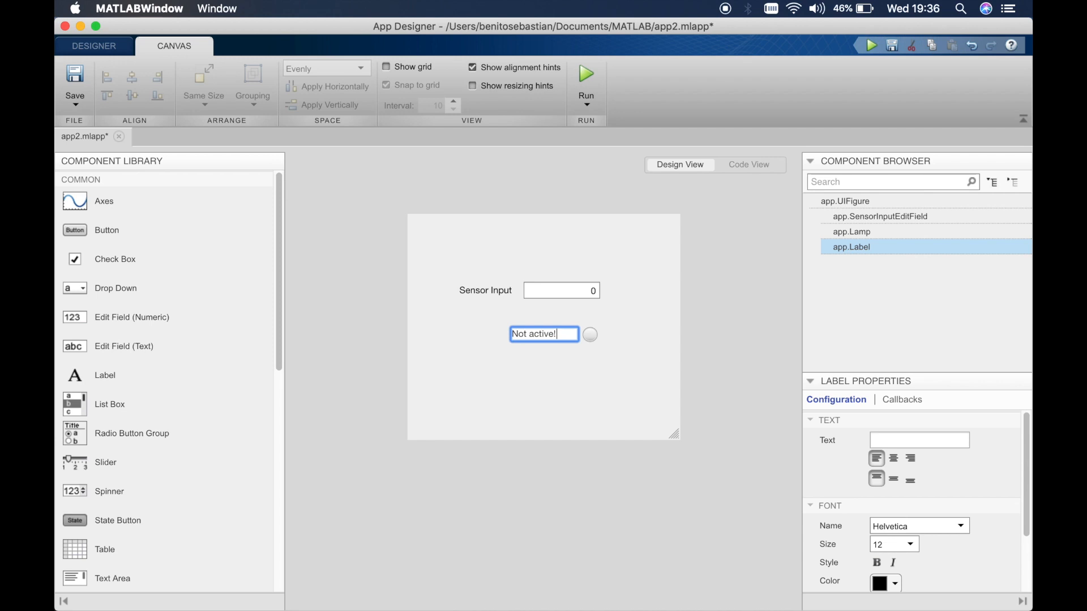
key(Backspace)
text(A)
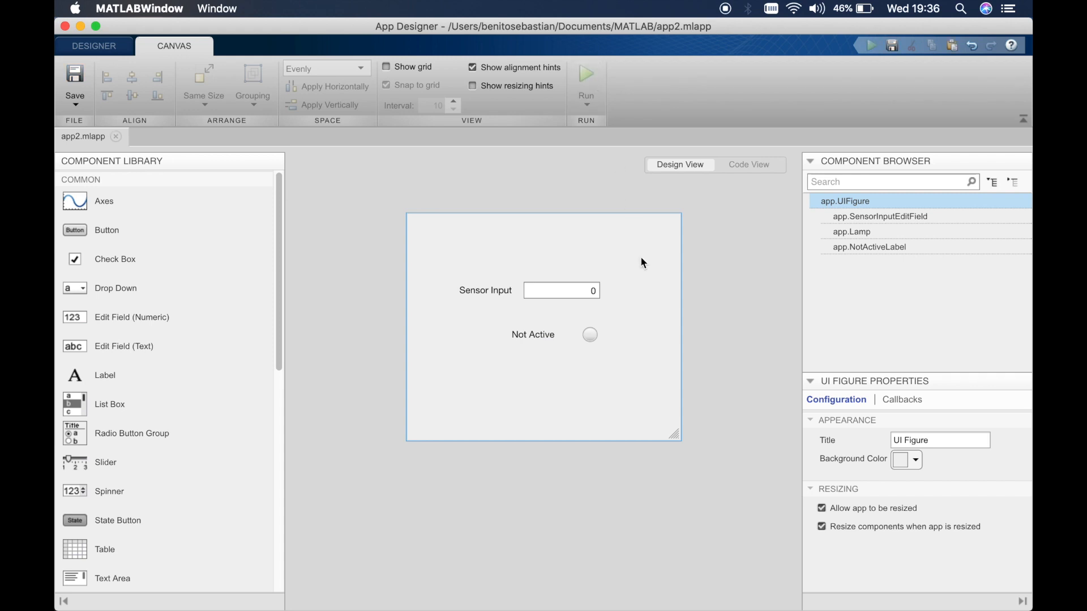
click(584, 73)
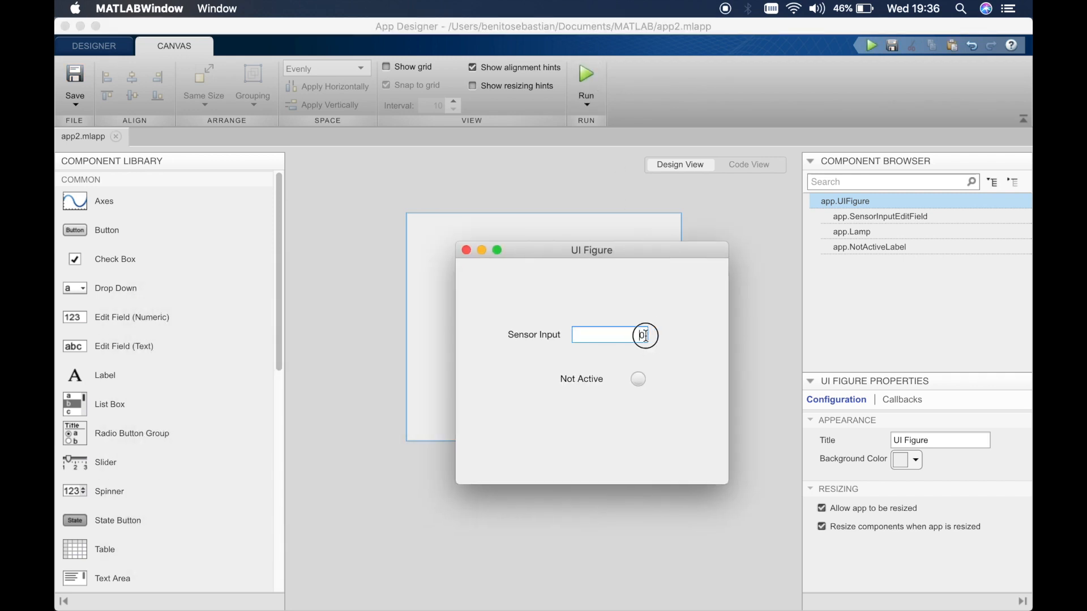
text(1)
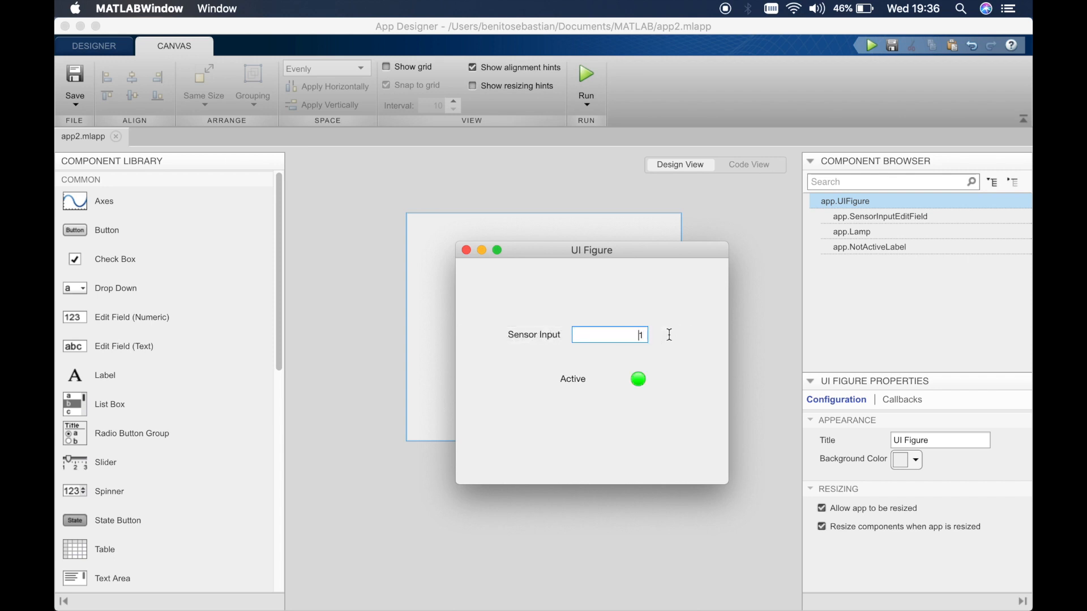
text(2)
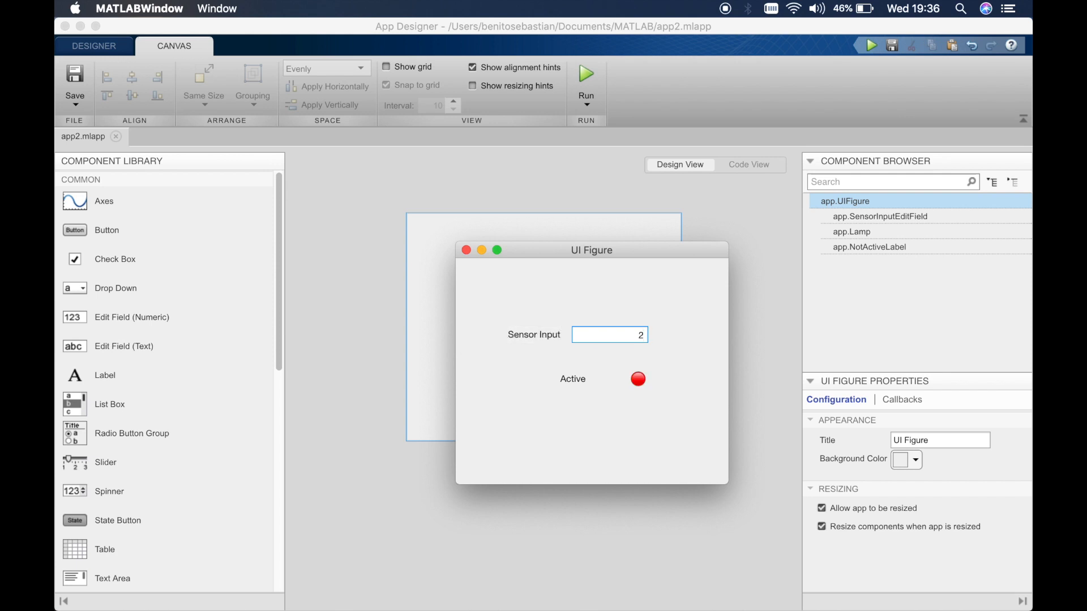
text(3)
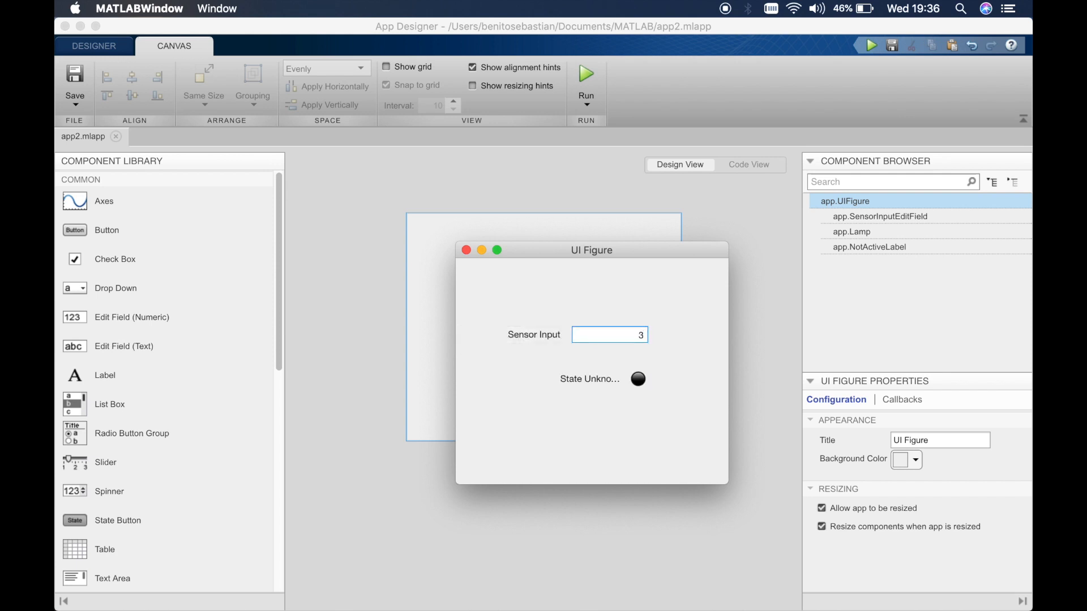
mouse_move(565, 386)
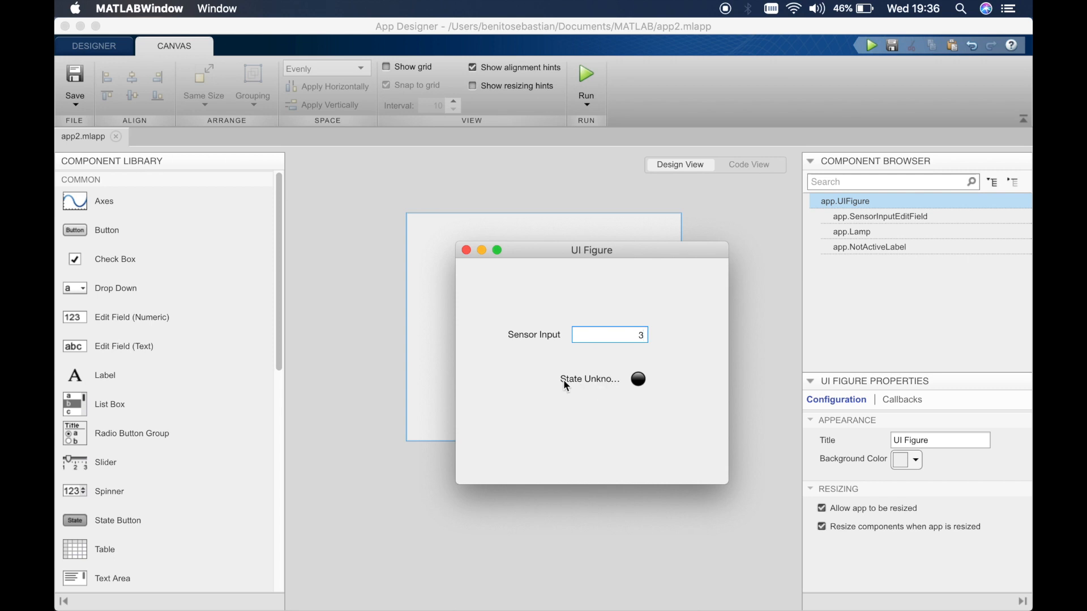
mouse_move(528, 340)
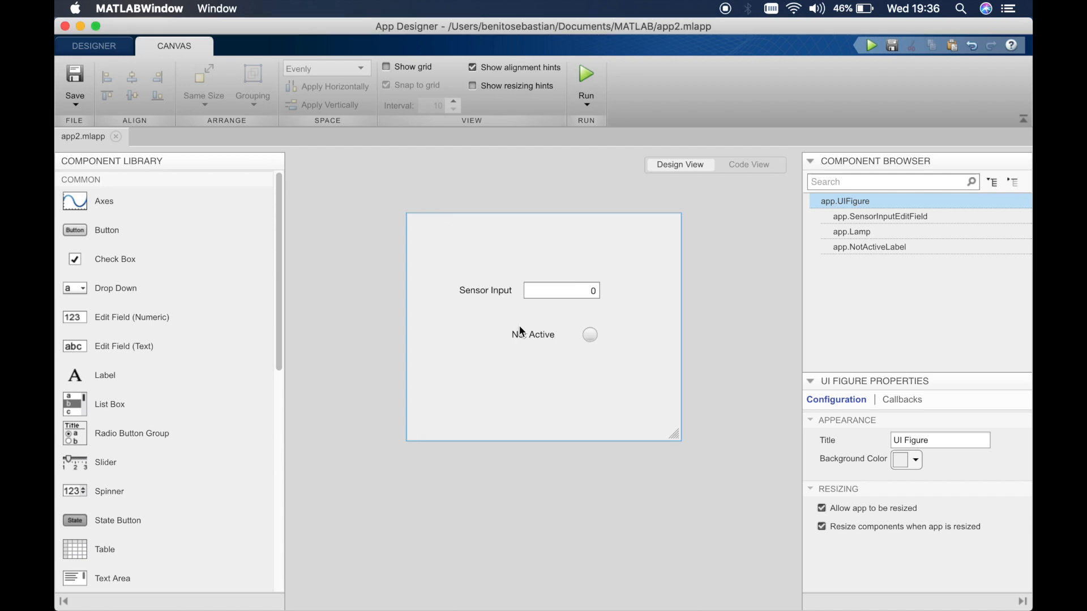
Widen the status label, run the app, and enter 5 and 3 to check 'State Unknown!' fits
click(532, 334)
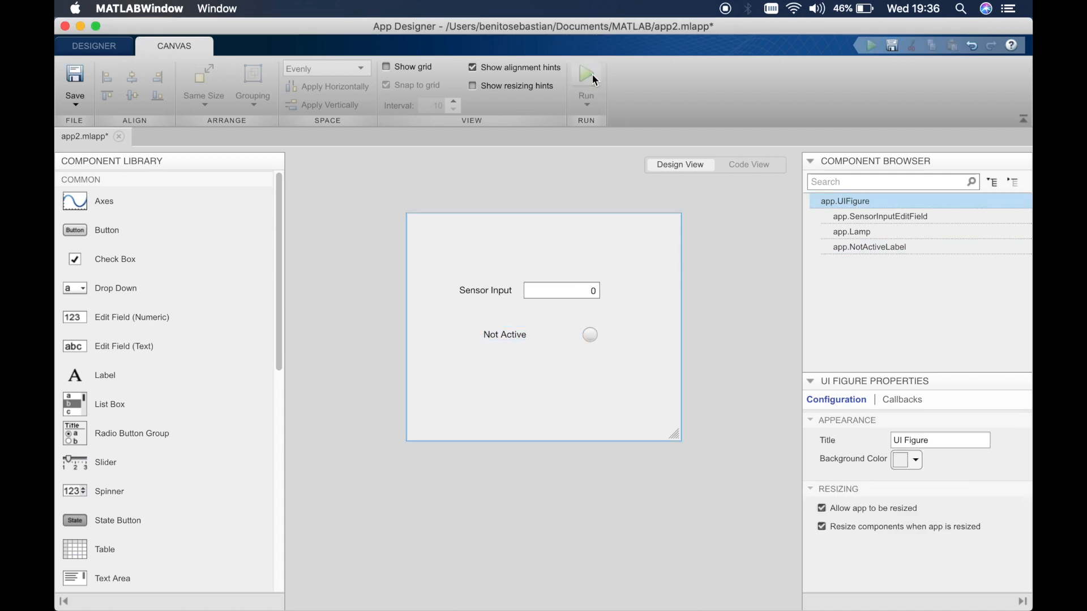
click(586, 73)
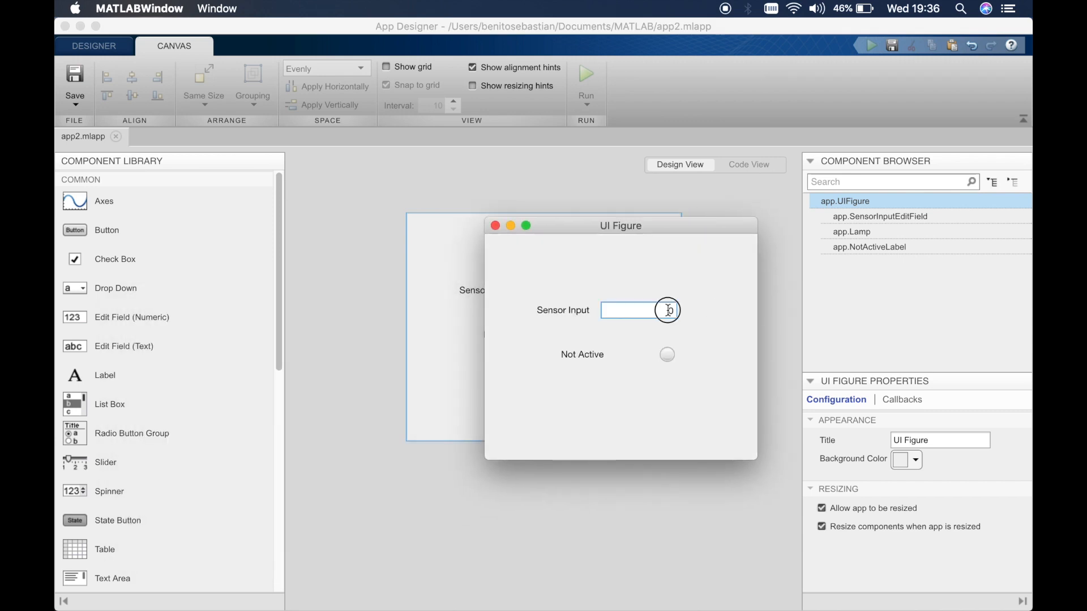
text(5)
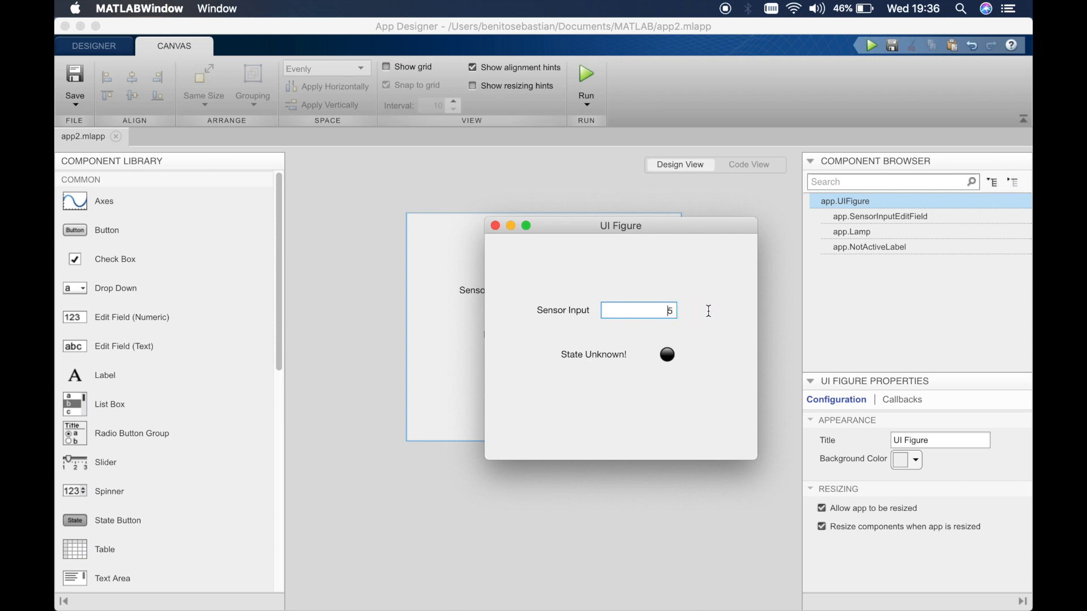
text(3)
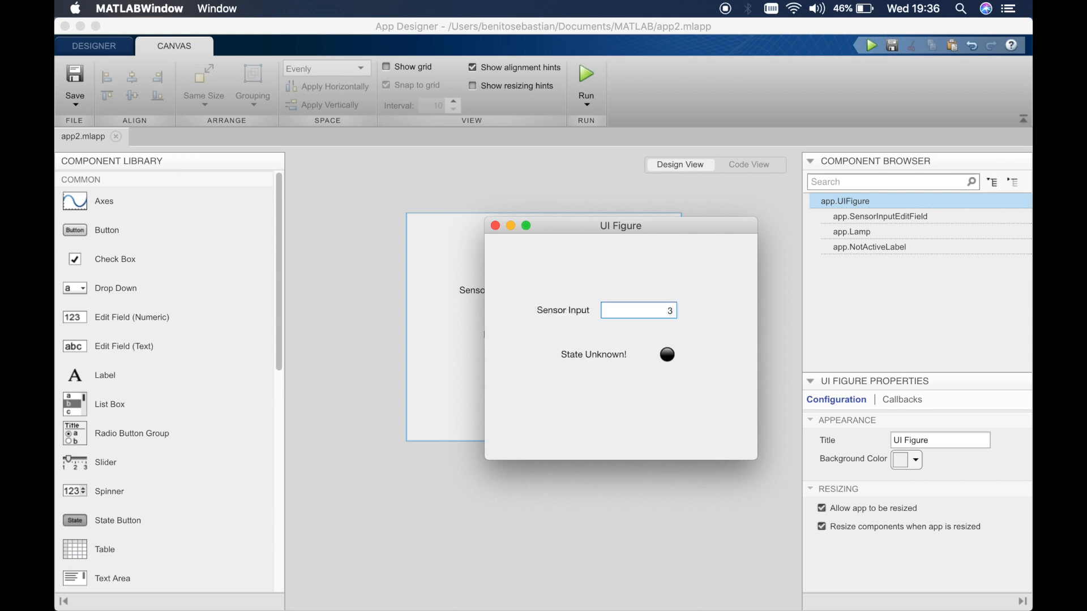
key(backspace)
text(0)
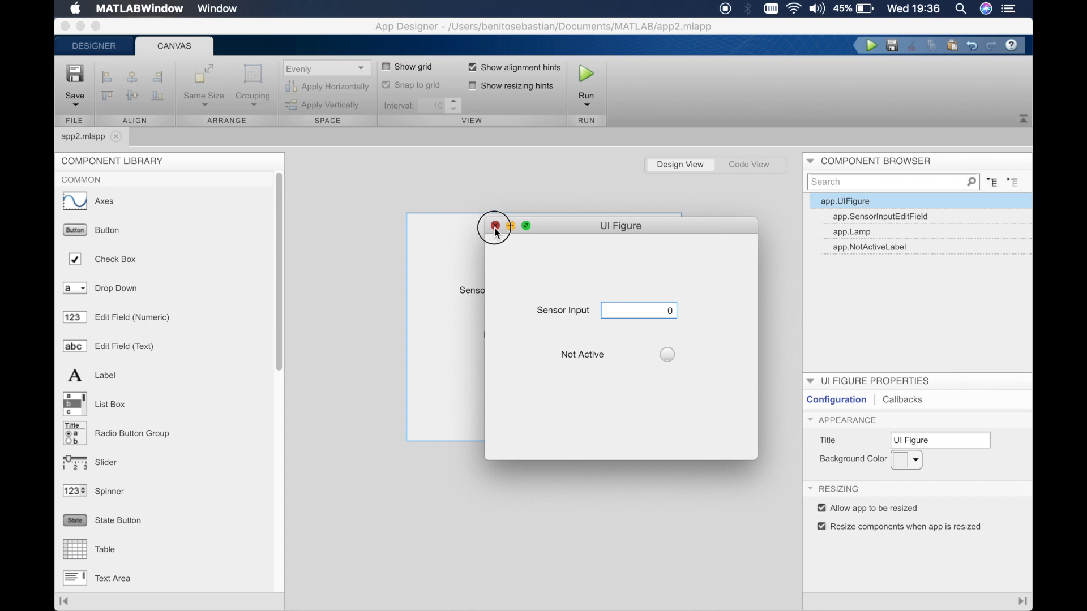
Close the running app and delete the newly added button from the canvas
click(494, 226)
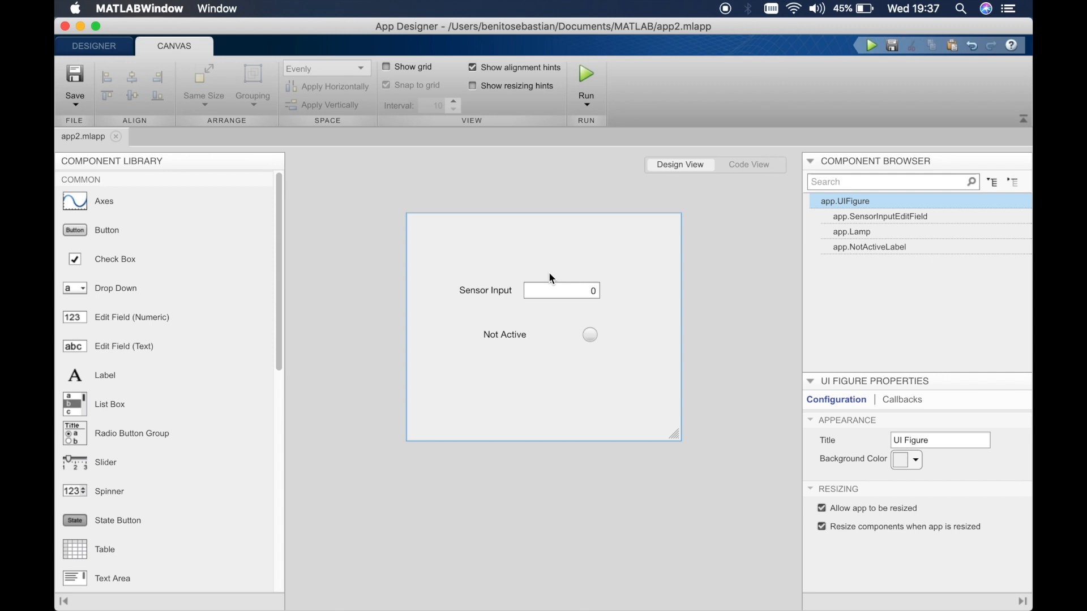
mouse_move(164, 223)
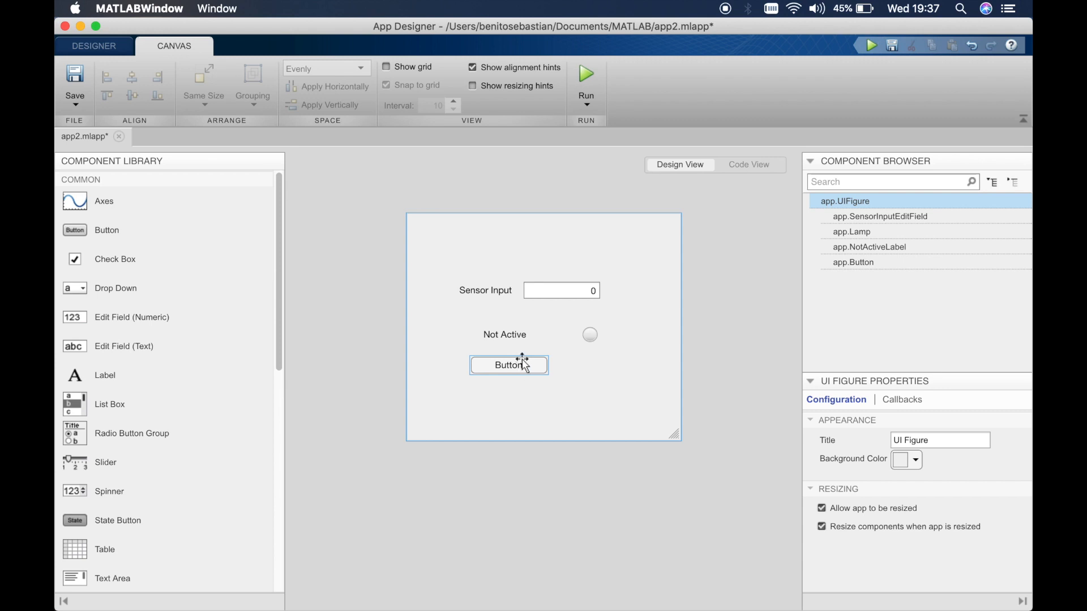
mouse_move(534, 364)
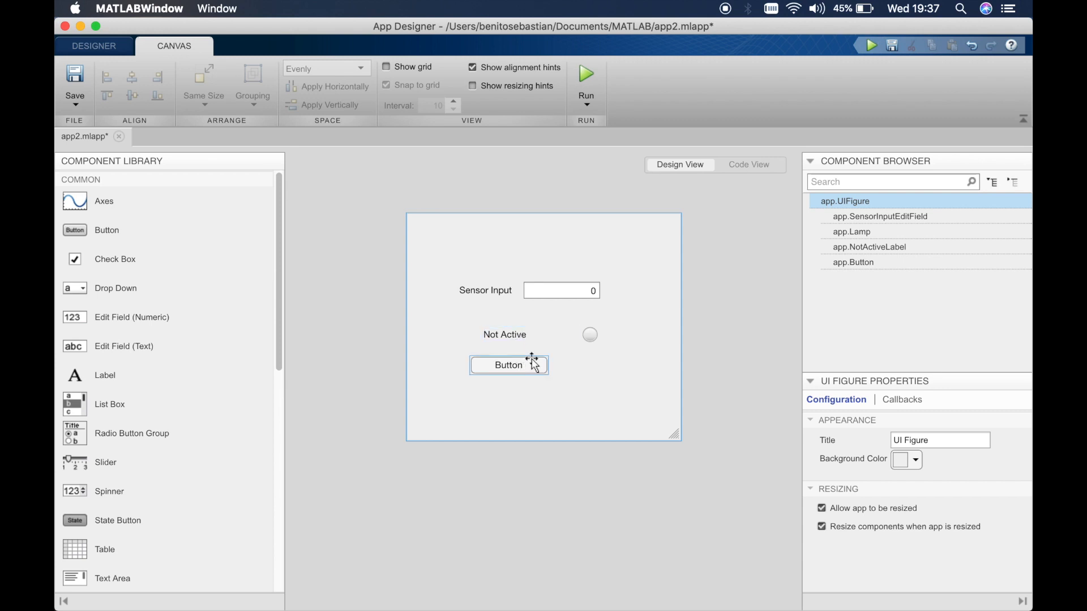
click(508, 365)
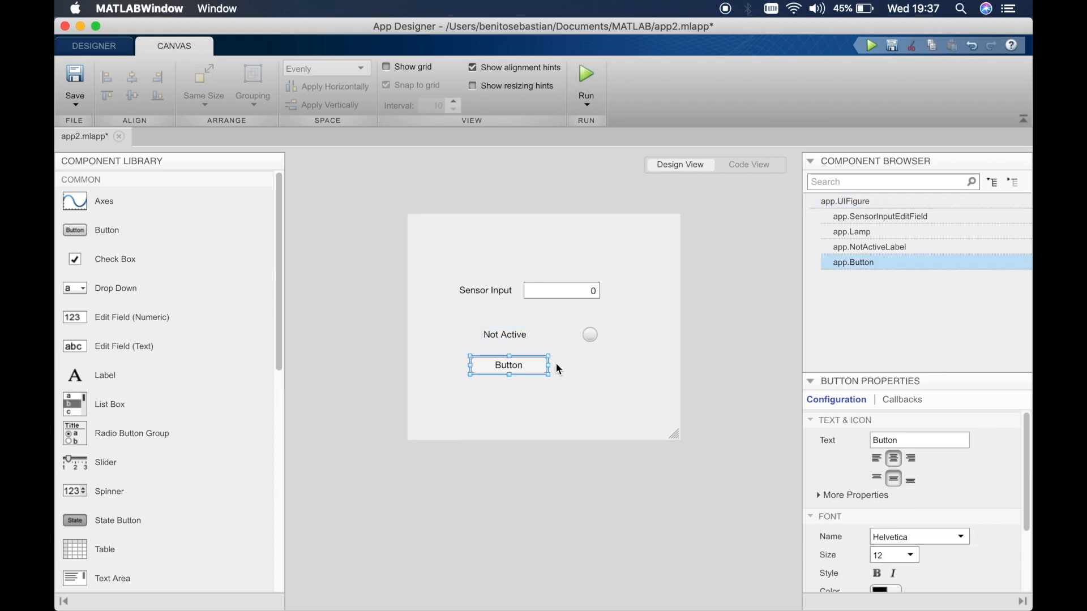
mouse_move(592, 369)
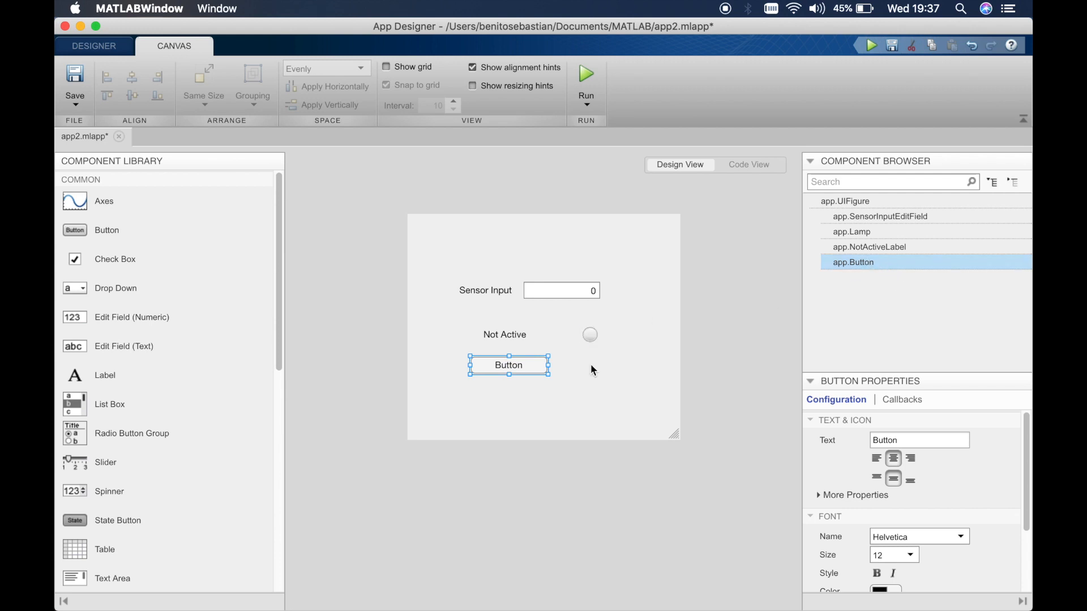
mouse_move(527, 366)
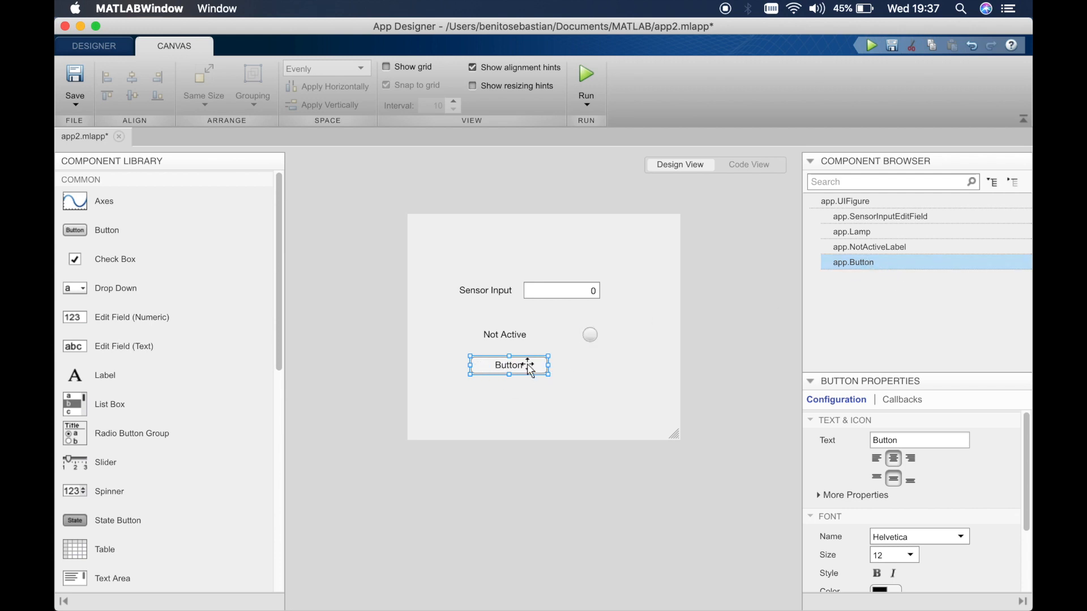
key(Delete)
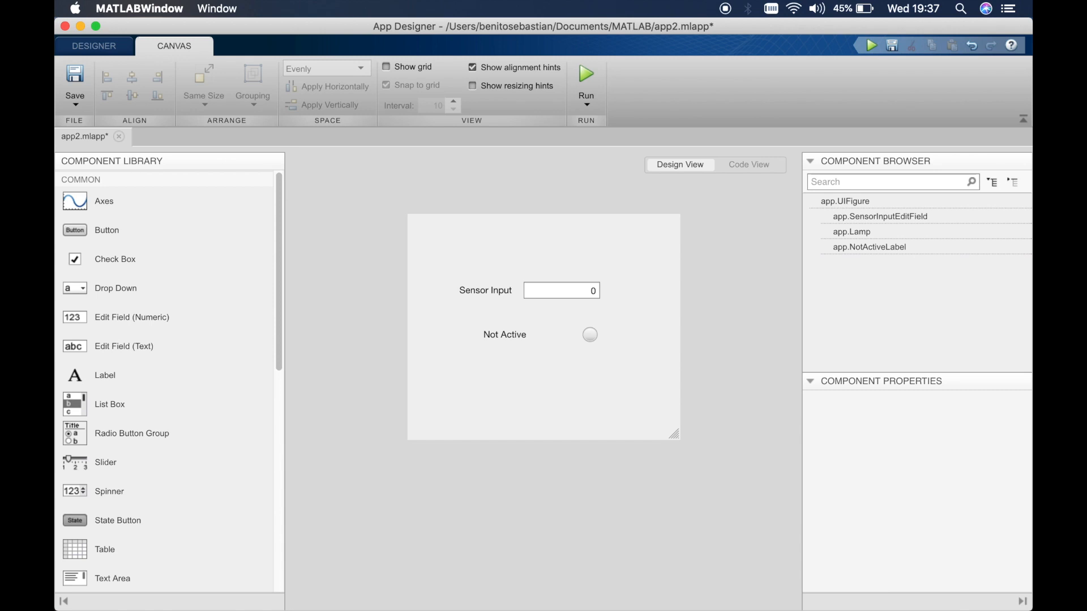